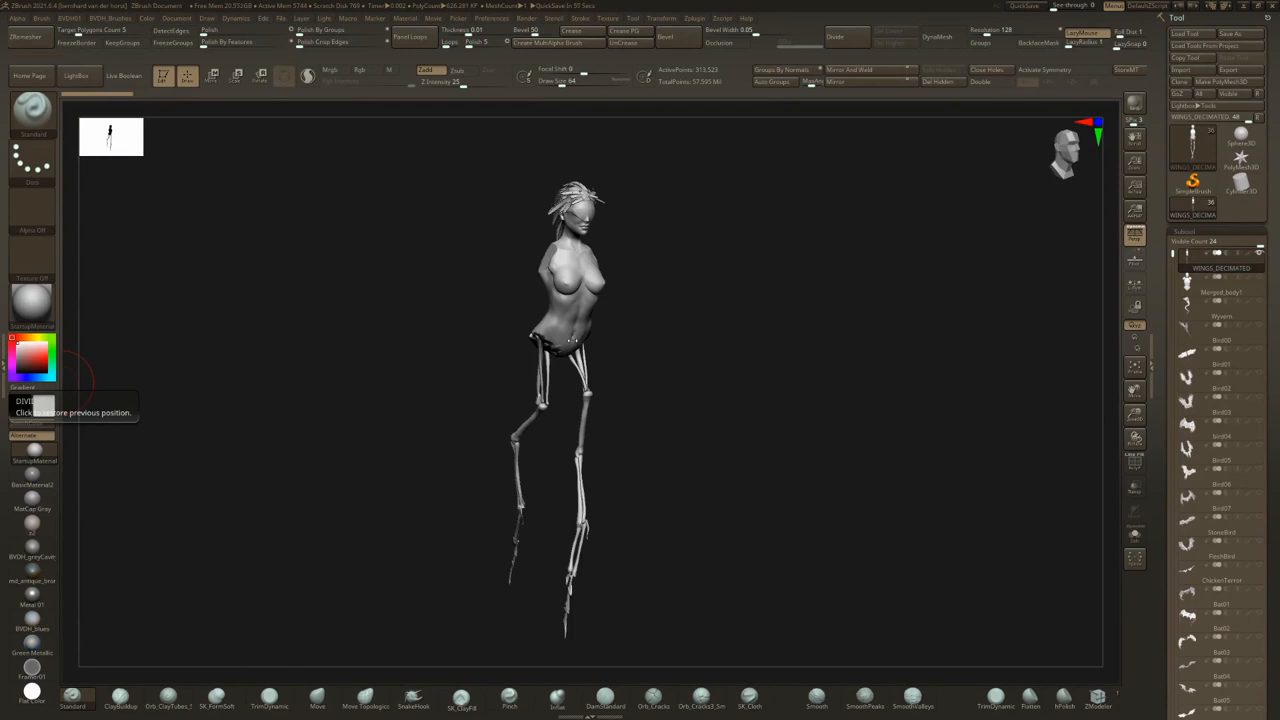
pyautogui.moveTo(590, 337)
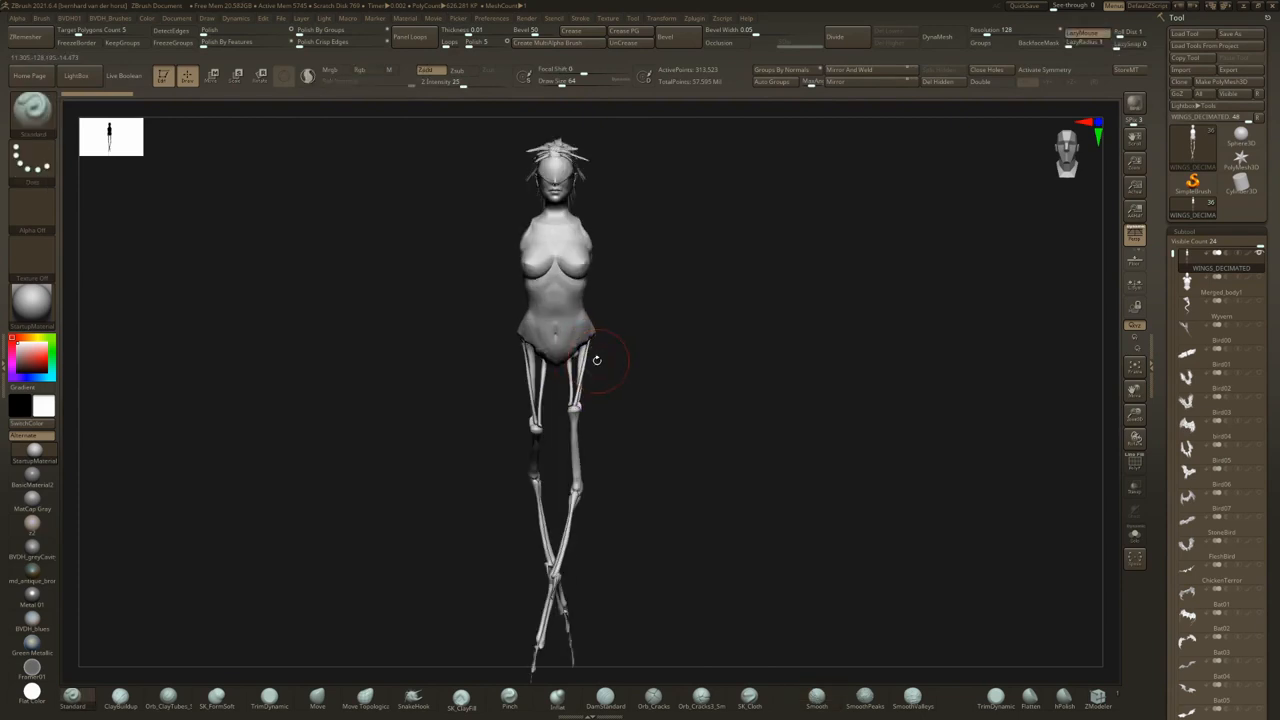
# Show the Wyvern study on the figure, then advance through the Bird feathered wing subtools.
pyautogui.moveTo(597, 360); pyautogui.dragTo(652, 322)
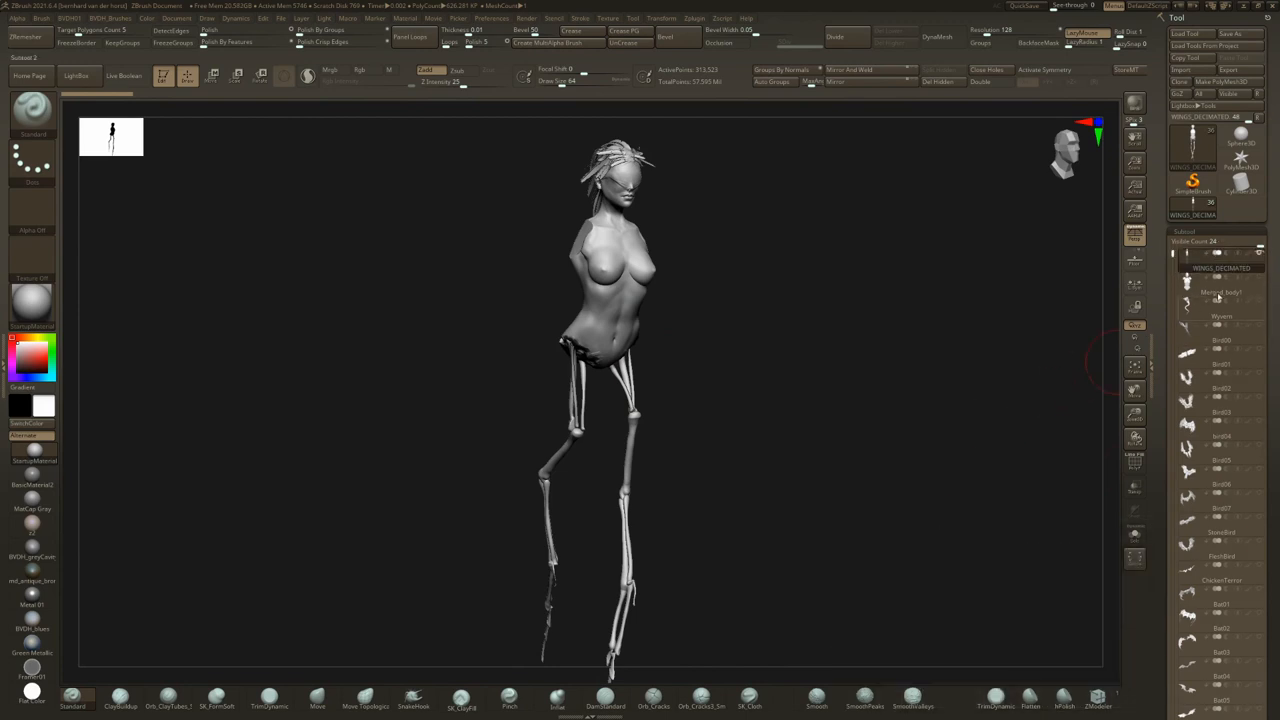
pyautogui.click(1220, 315)
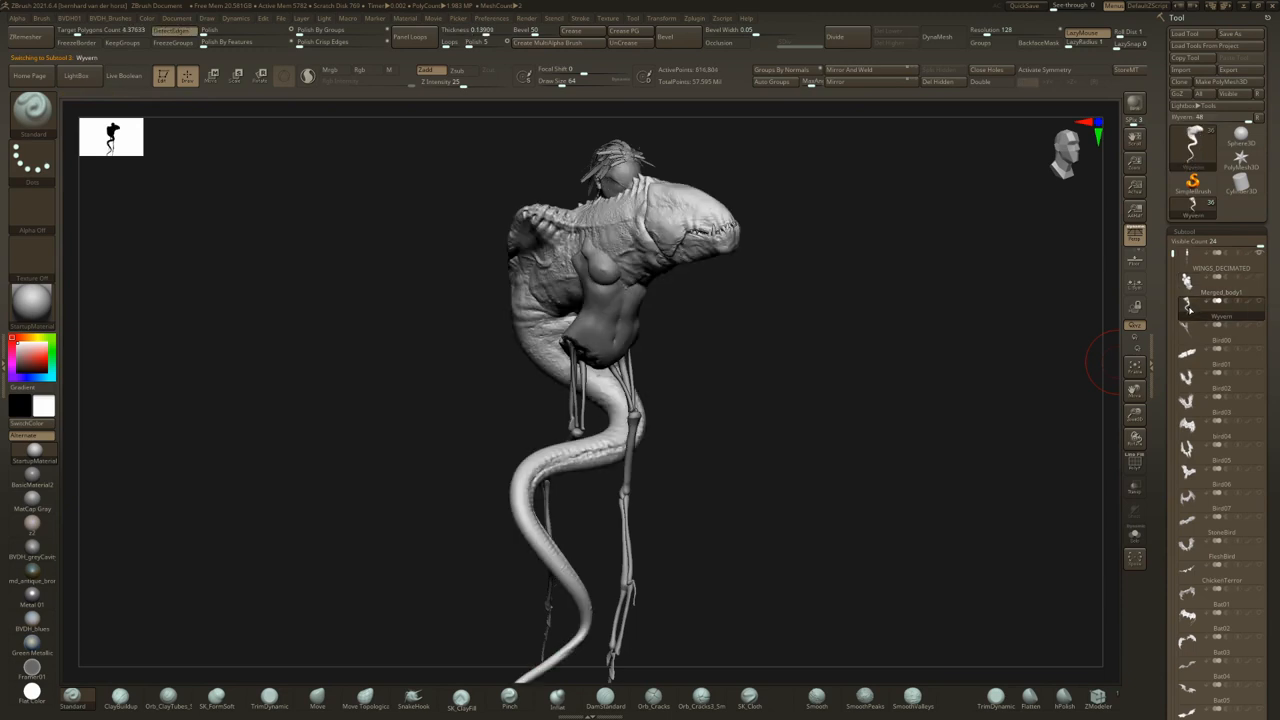
pyautogui.click(1220, 307)
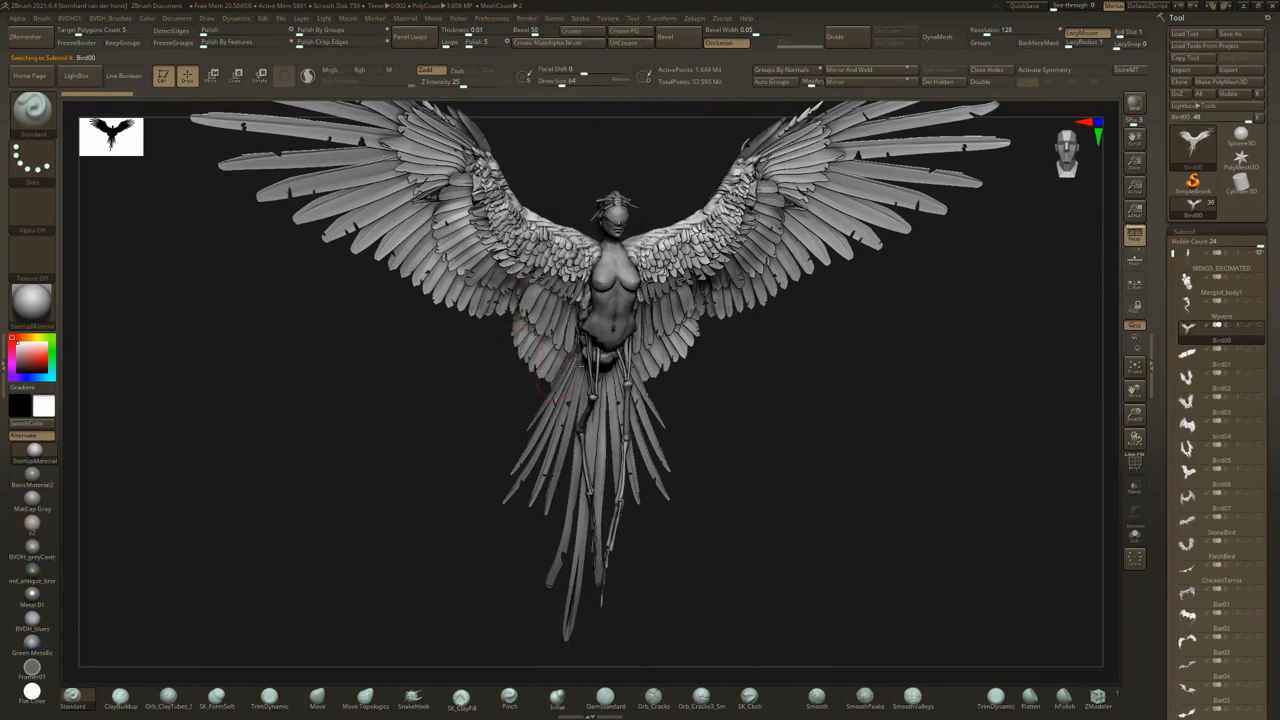
pyautogui.click(527, 18)
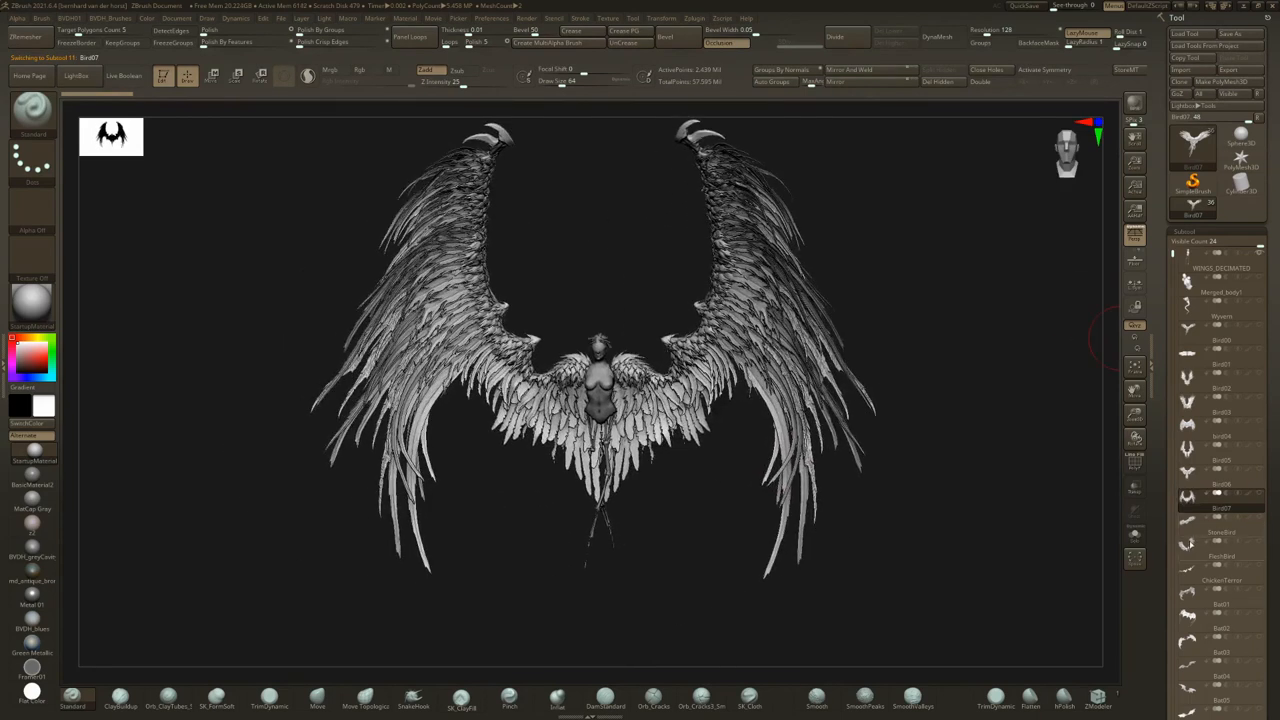
# Advance past the remaining bird wings to the Bat00 membrane wing subtool.
pyautogui.click(1188, 532)
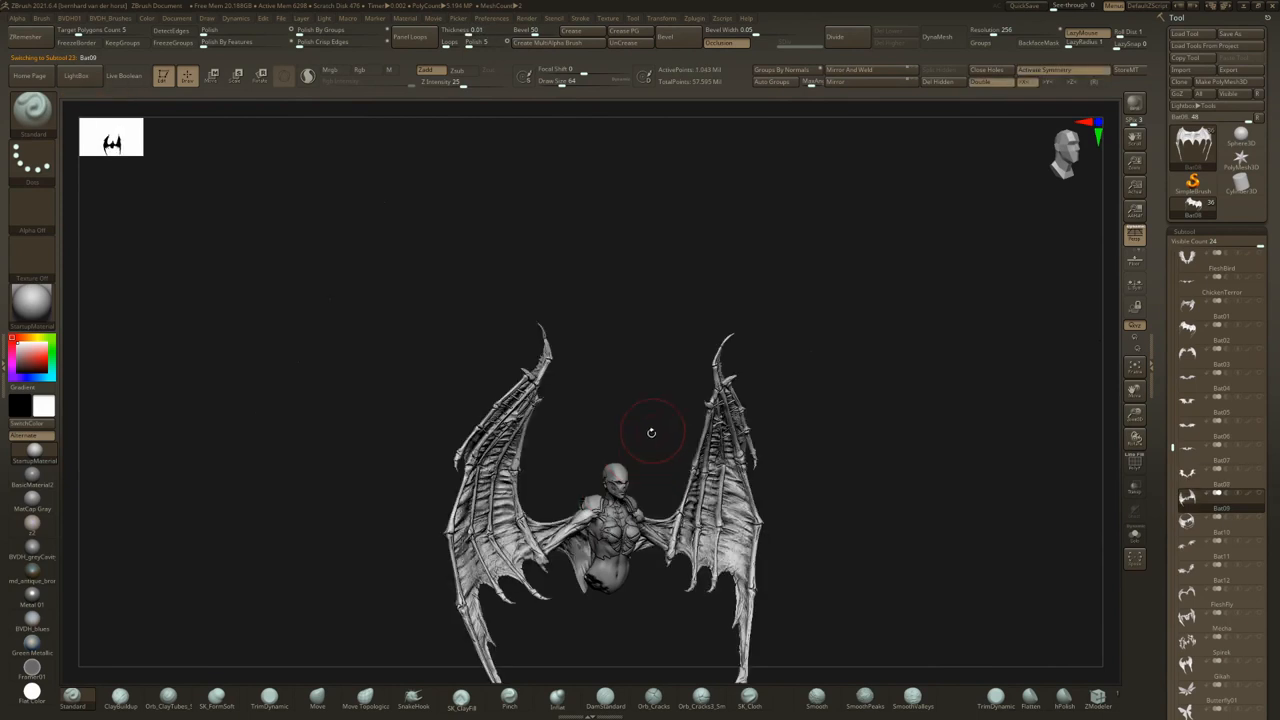
# Orbit the Bat00 membrane wings to inspect them from the front.
pyautogui.moveTo(651, 432); pyautogui.dragTo(659, 357)
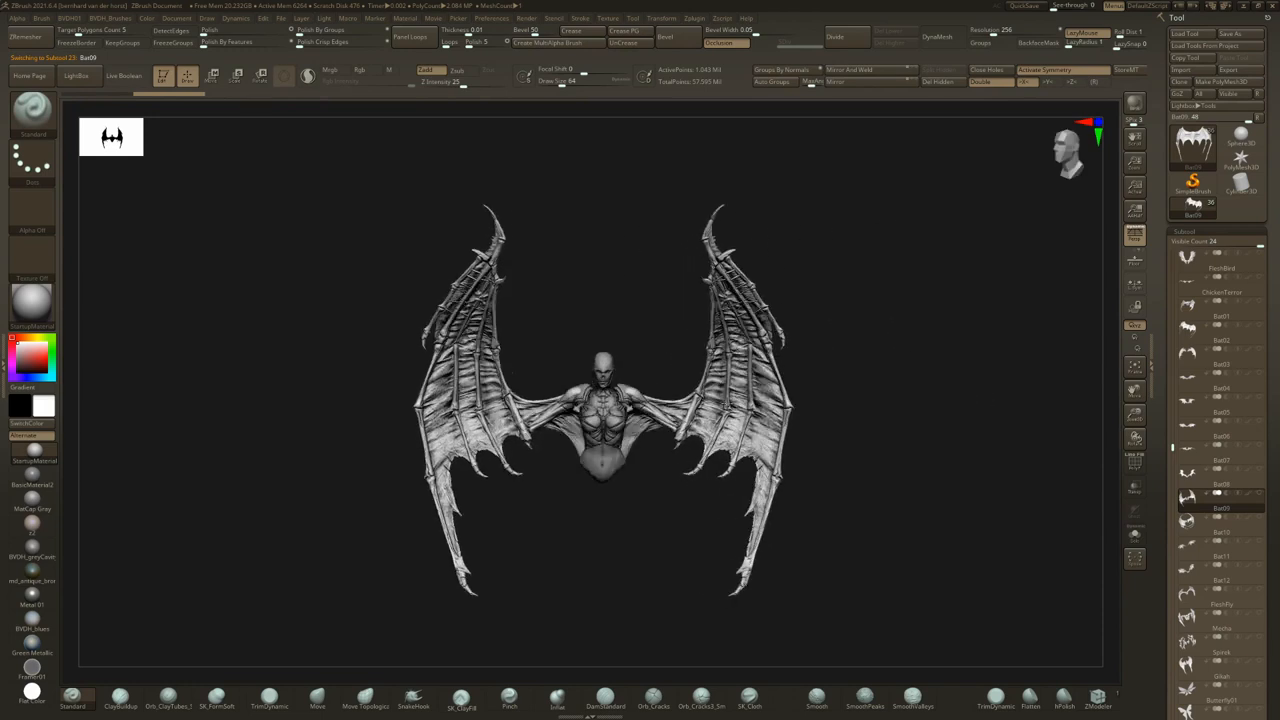
pyautogui.moveTo(600, 400); pyautogui.dragTo(580, 360)
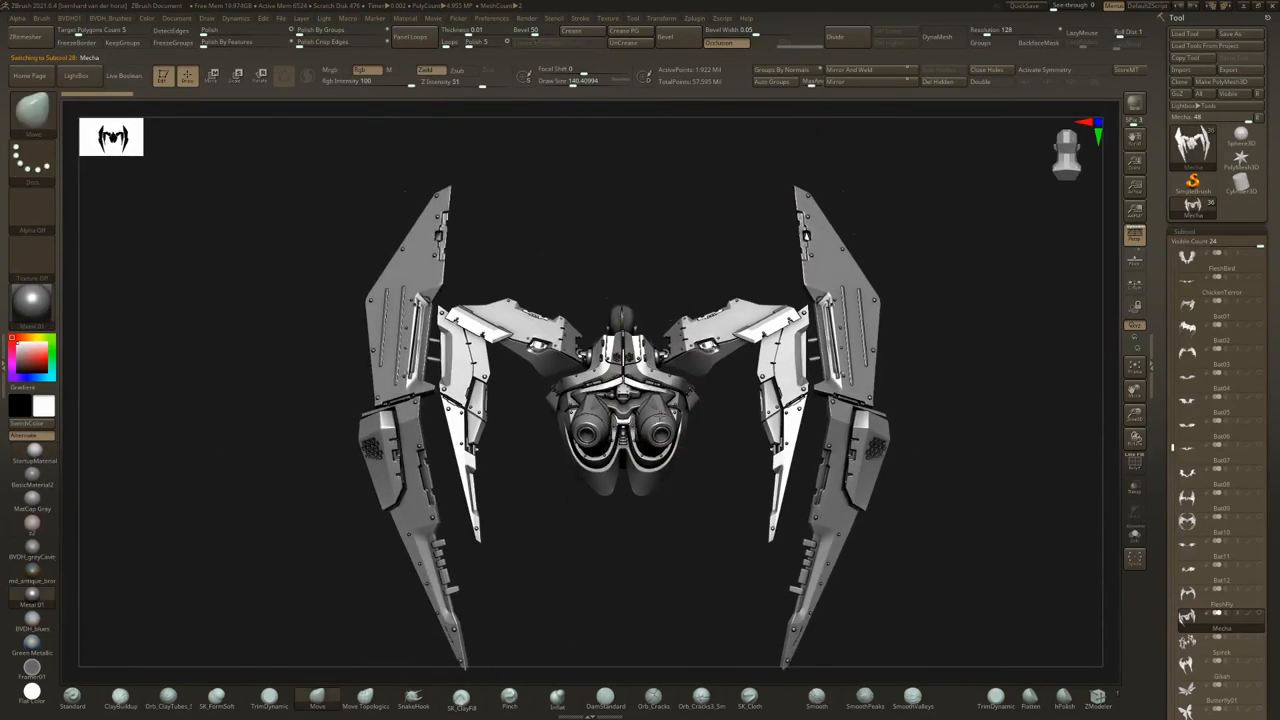
pyautogui.moveTo(620, 400); pyautogui.dragTo(640, 420)
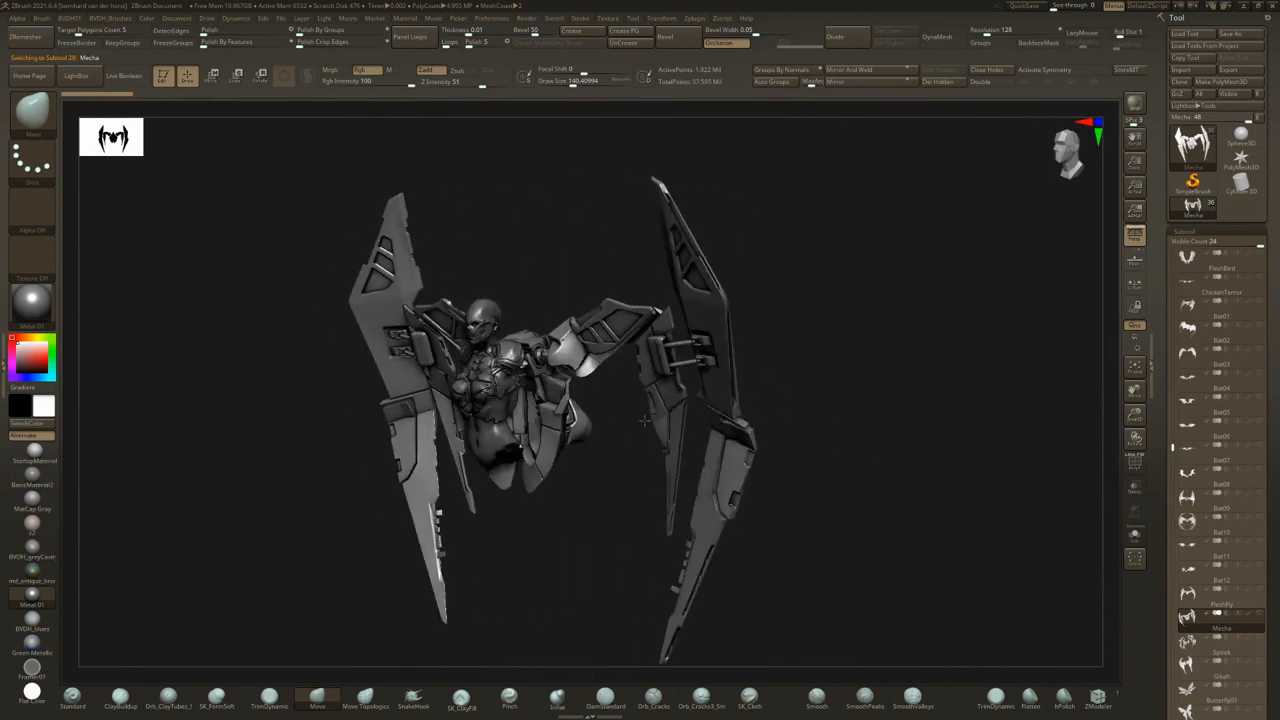
pyautogui.moveTo(640, 420); pyautogui.dragTo(870, 425)
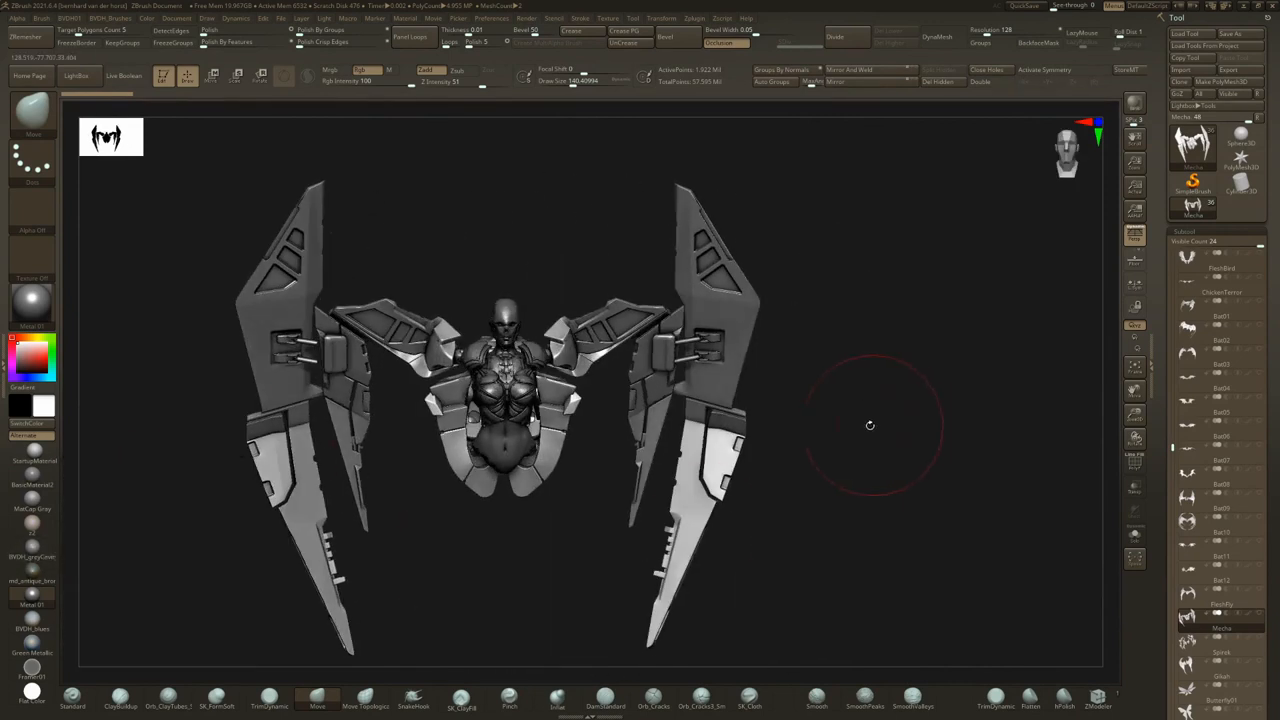
pyautogui.moveTo(870, 425); pyautogui.dragTo(1075, 460)
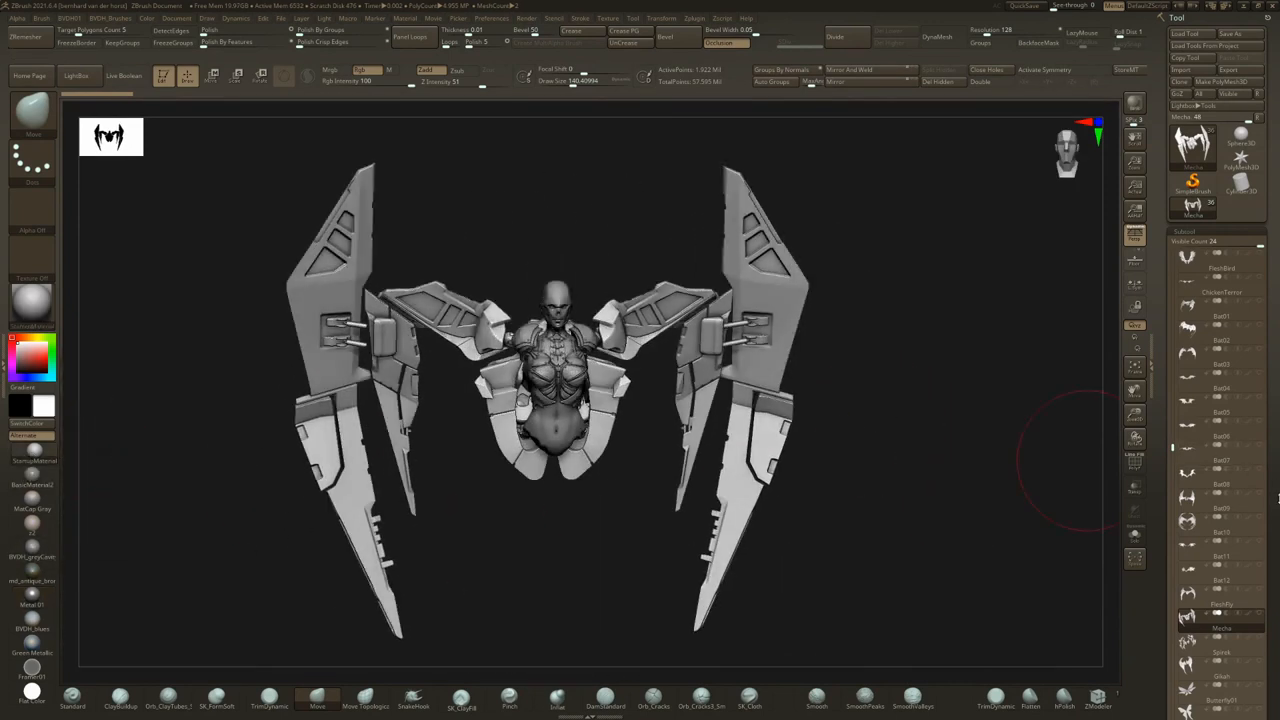
pyautogui.click(1189, 645)
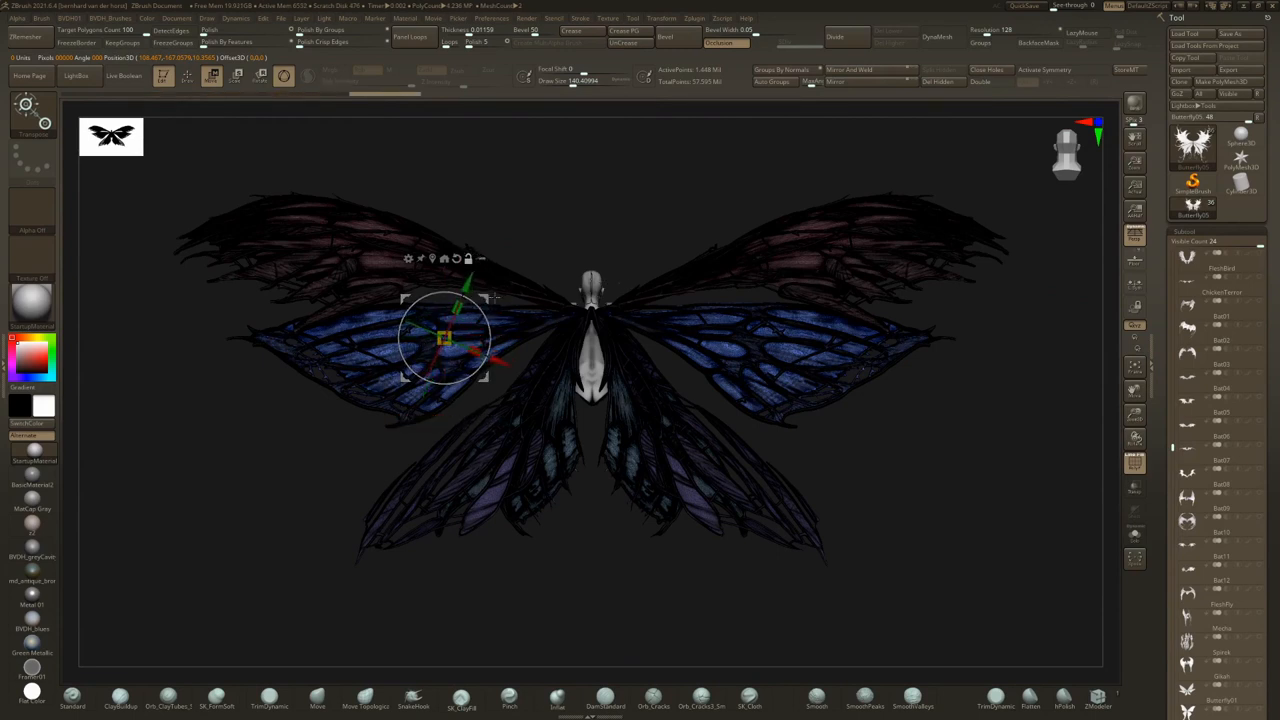
# Inspect the butterfly and bird wing subtools, then switch to the Bat06 membrane-winged creature.
pyautogui.moveTo(445, 335); pyautogui.dragTo(575, 310)
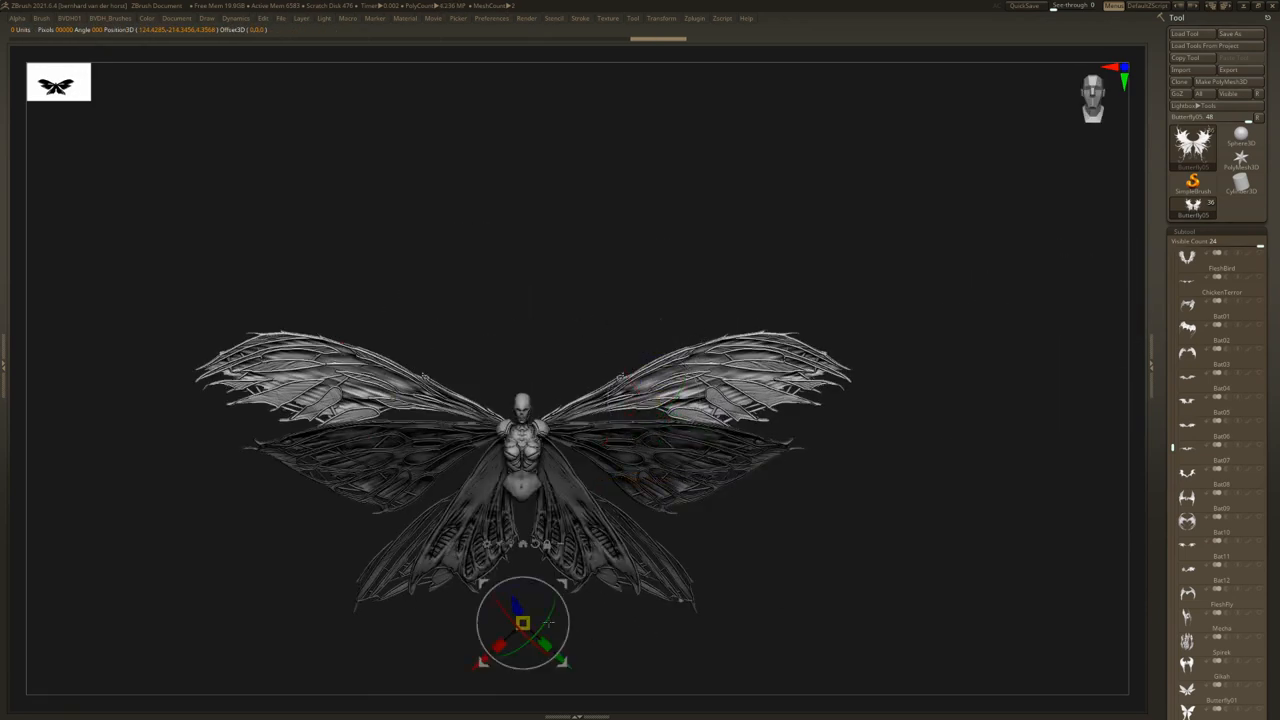
pyautogui.moveTo(523, 625); pyautogui.dragTo(543, 430)
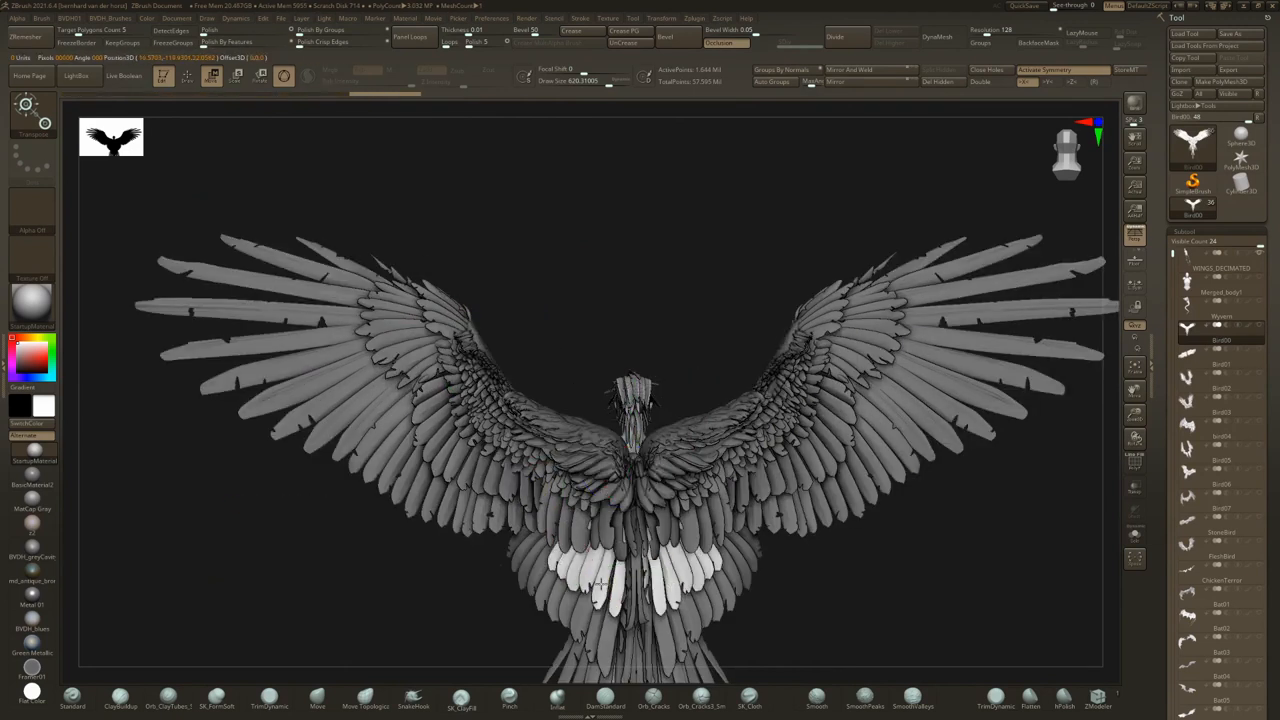
pyautogui.click(413, 700)
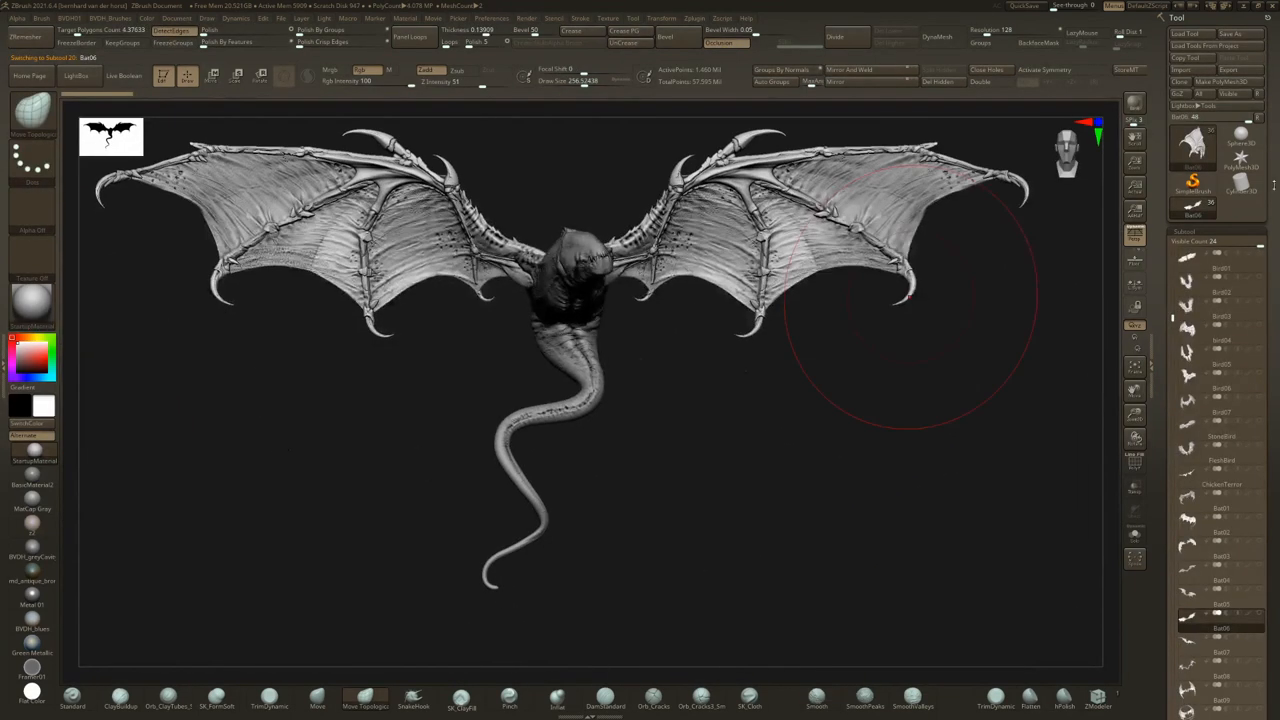
# Load the wings insert-mesh brush file from the Creature Feature Vol 13 WINGS folder.
pyautogui.click(1185, 33)
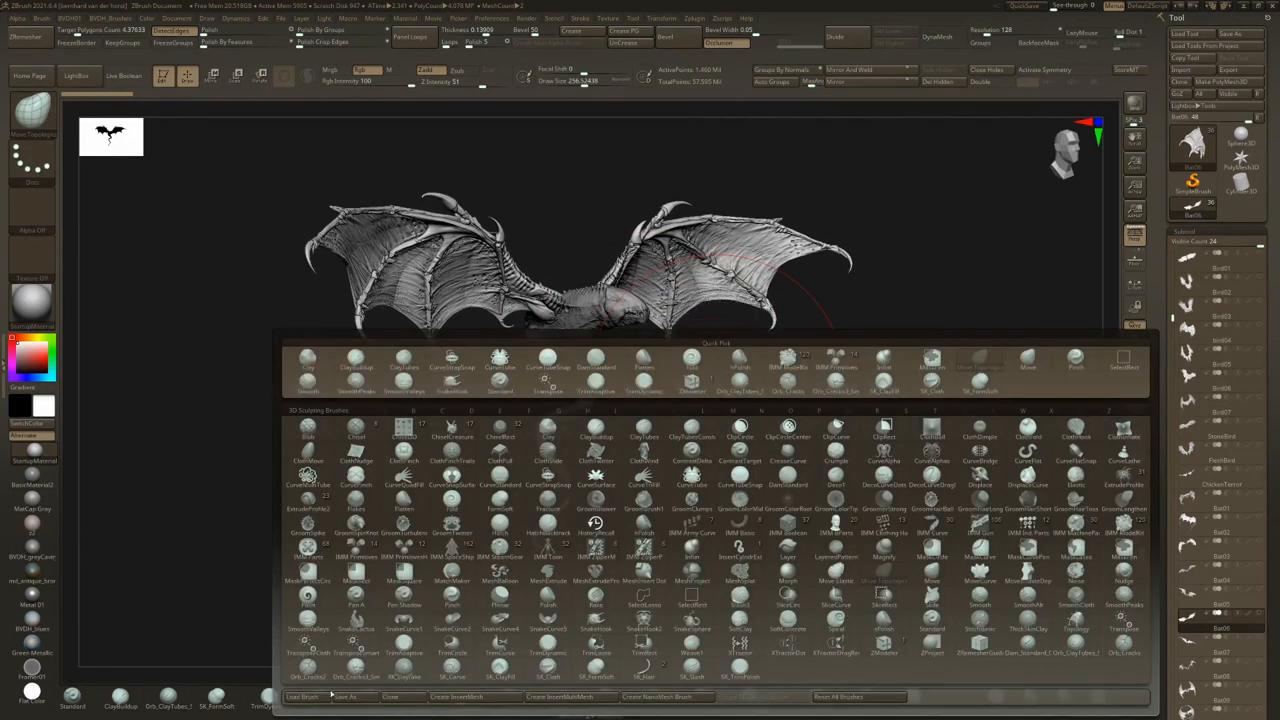
pyautogui.click(306, 696)
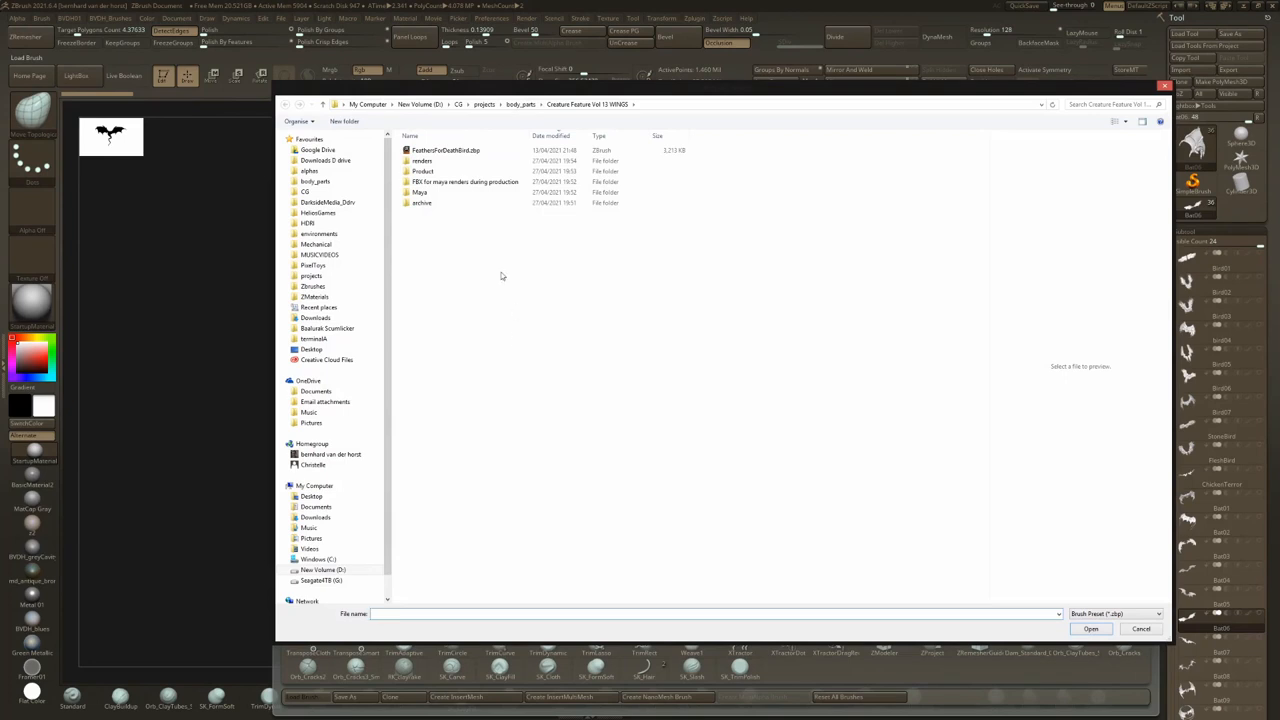
pyautogui.doubleClick(422, 171)
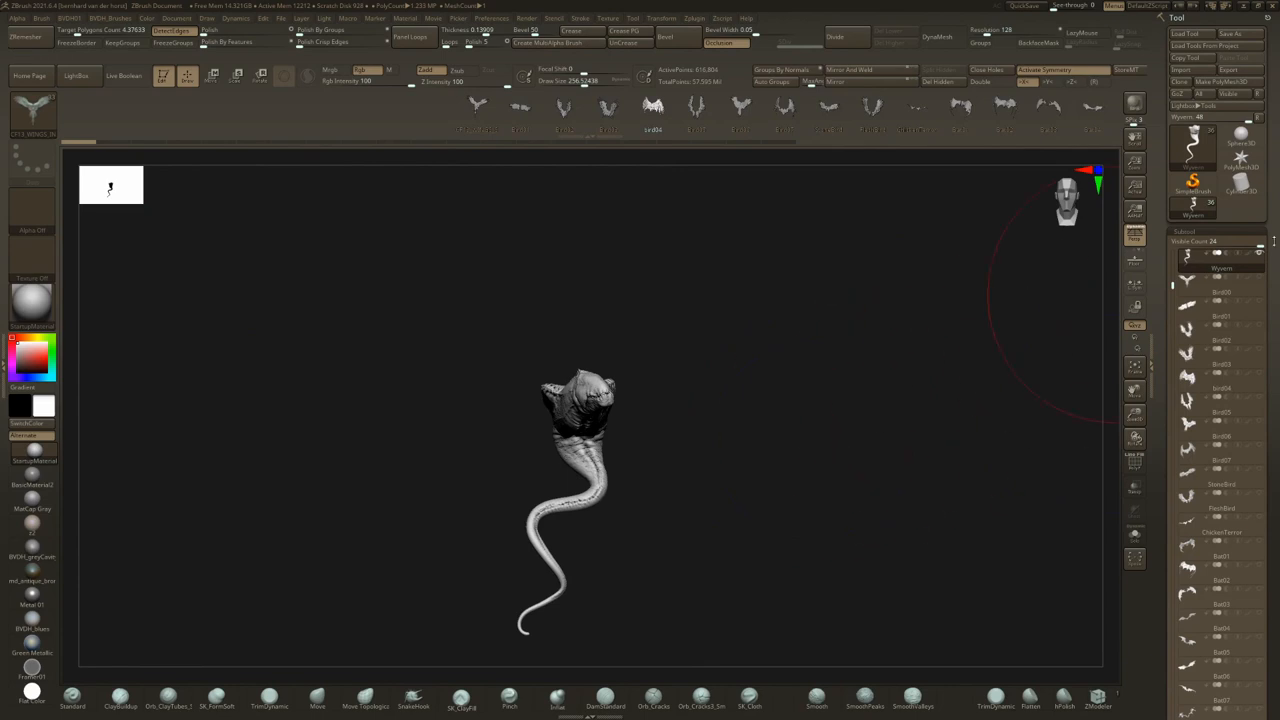
pyautogui.click(1188, 292)
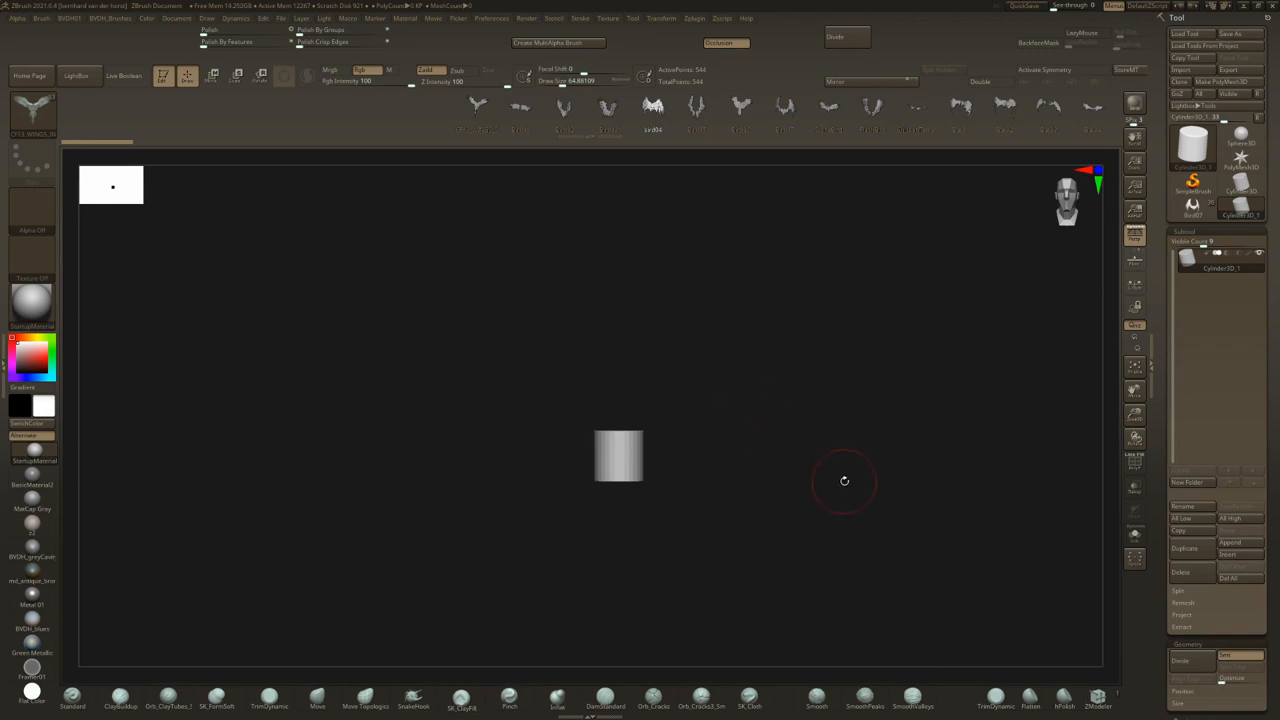
pyautogui.moveTo(738, 439)
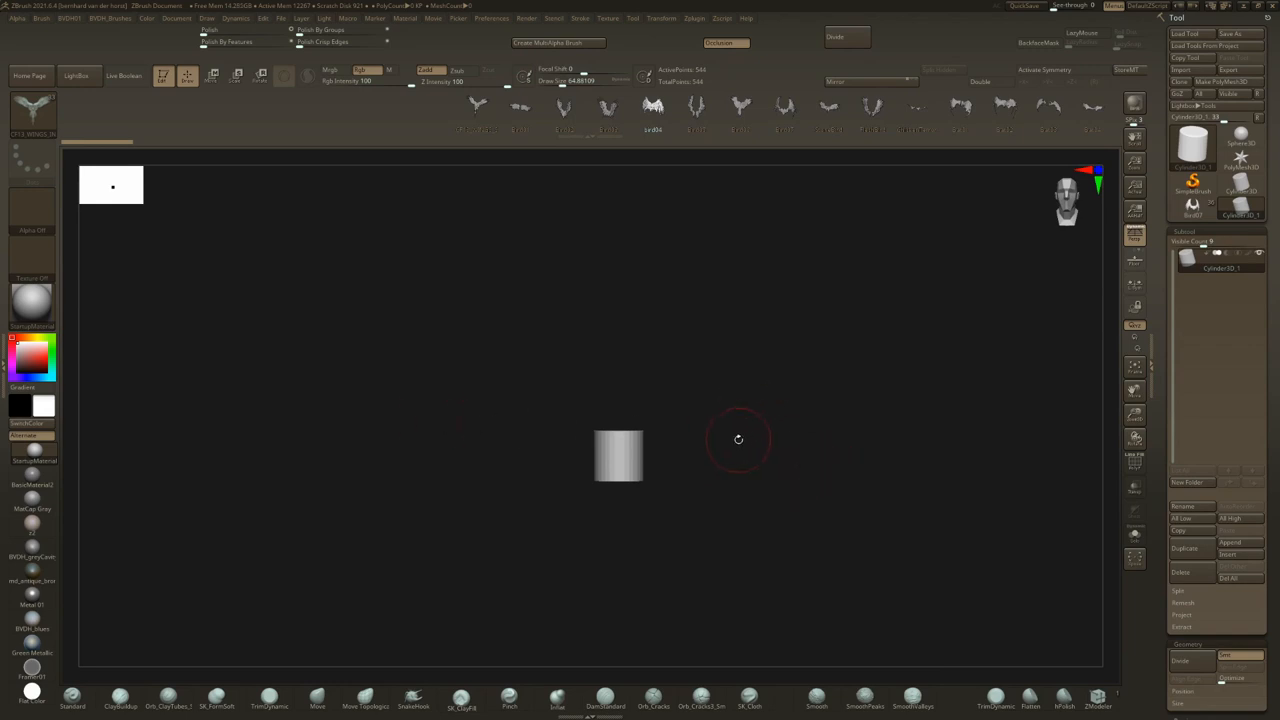
pyautogui.moveTo(974, 522)
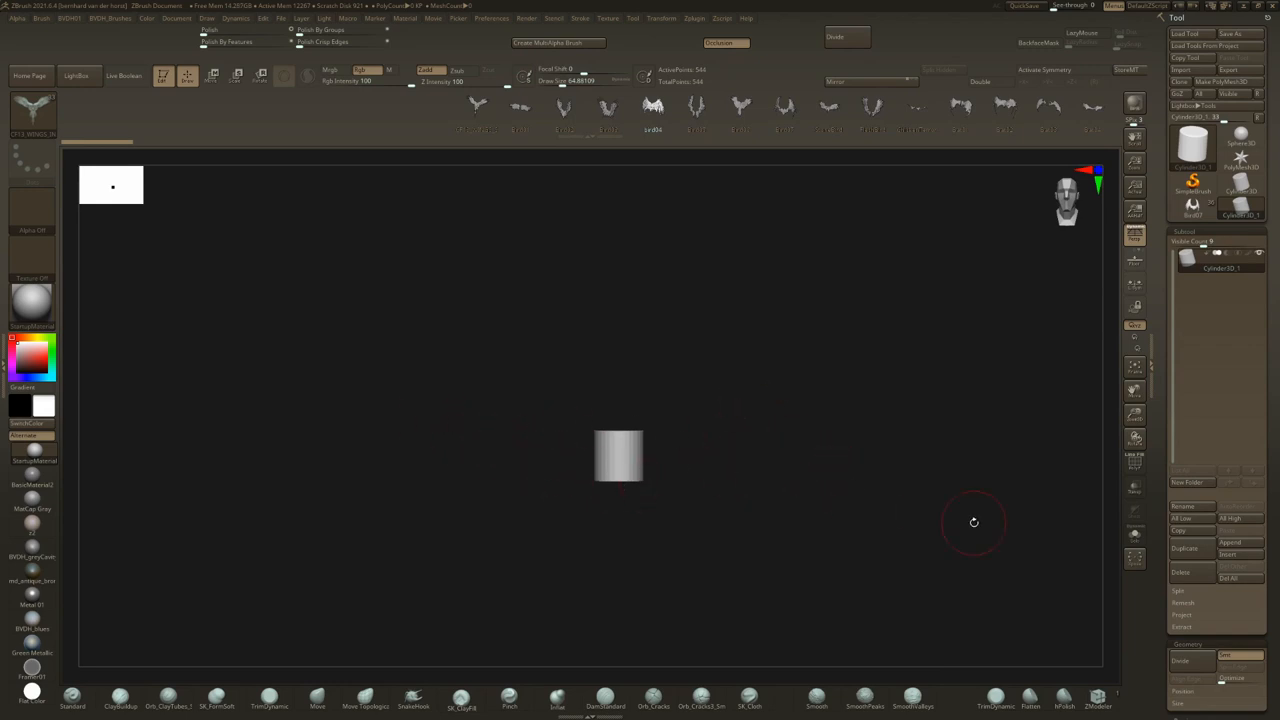
pyautogui.moveTo(1103, 349)
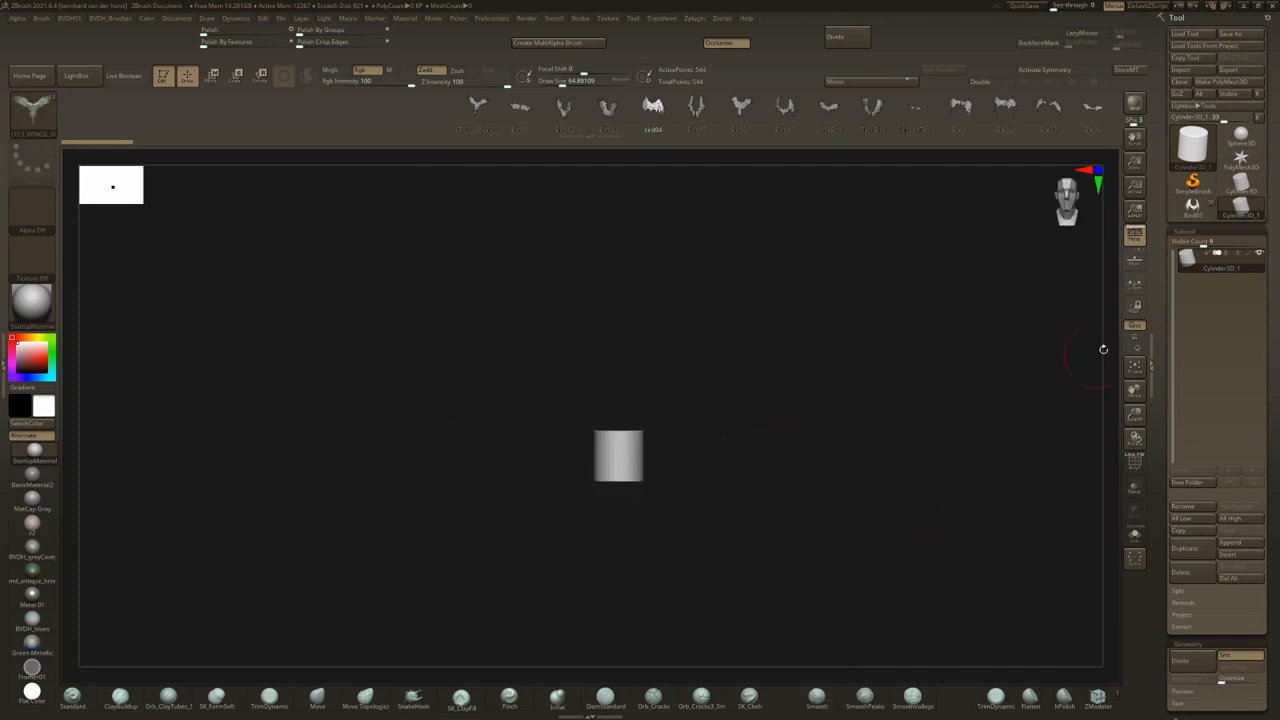
pyautogui.moveTo(687, 325)
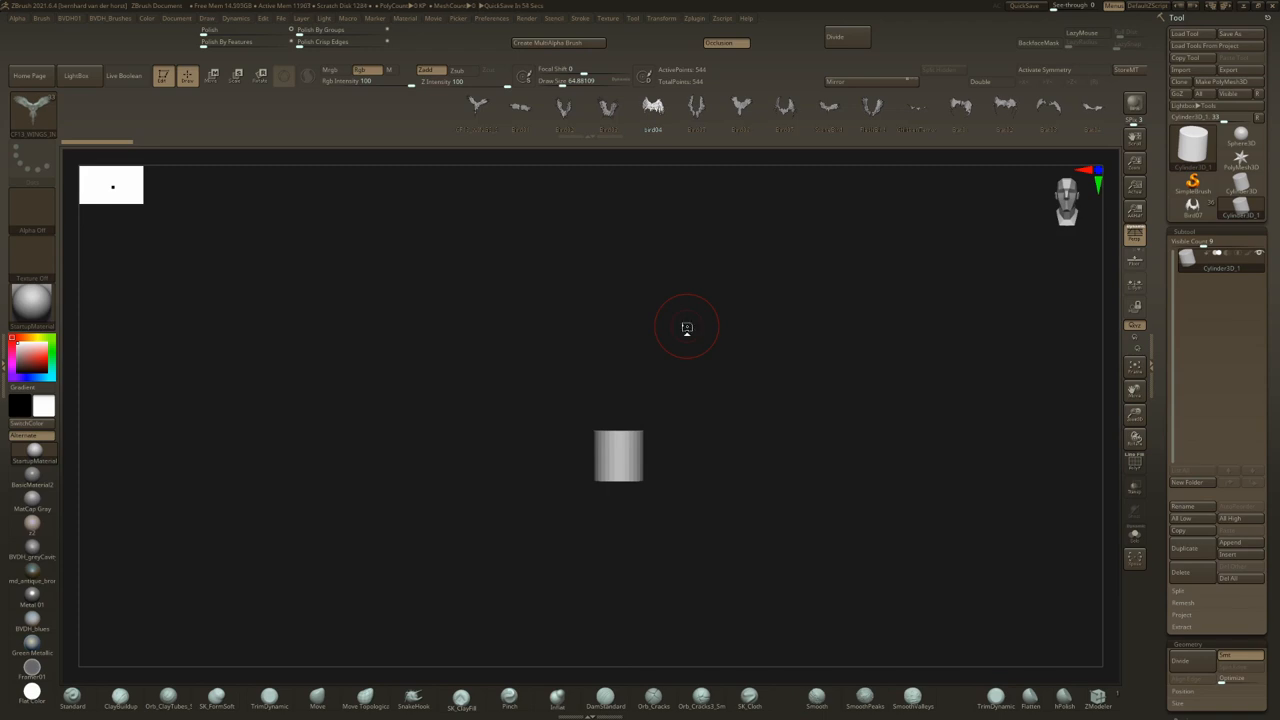
pyautogui.moveTo(689, 332)
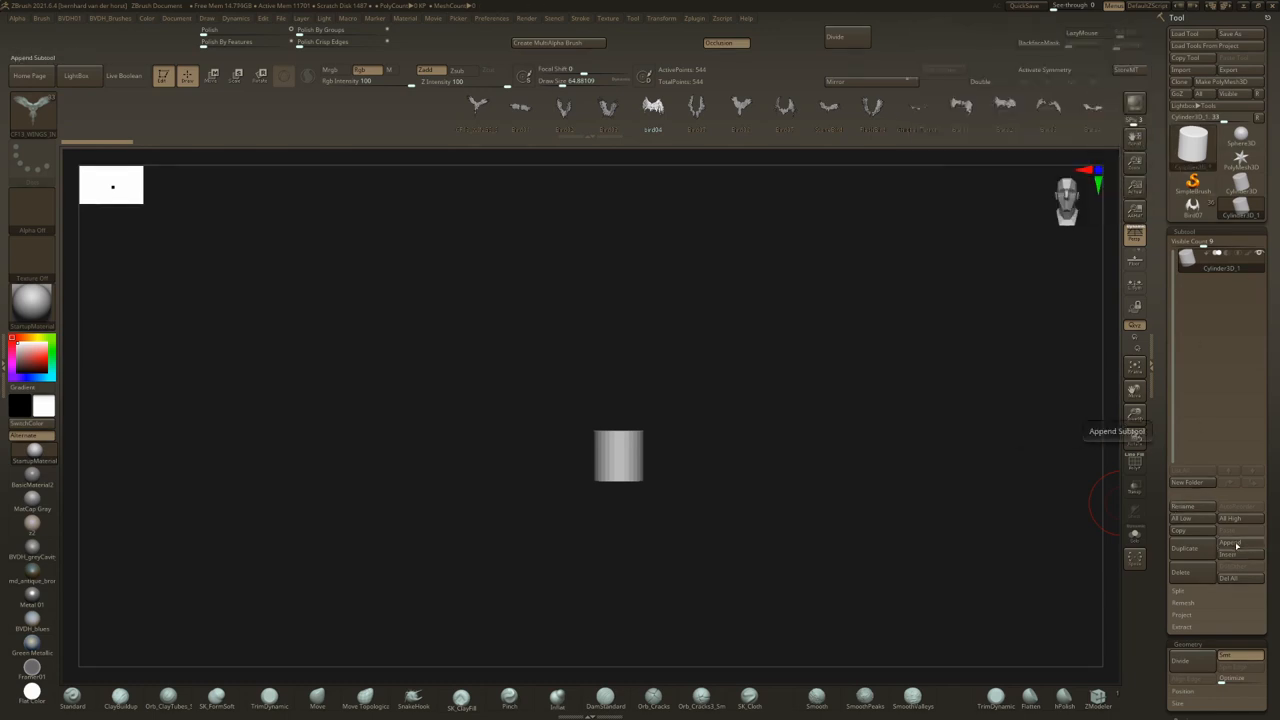
# Append a ZSphere subtool and draw a short mirrored chain of child spheres from the root sphere.
pyautogui.click(1230, 542)
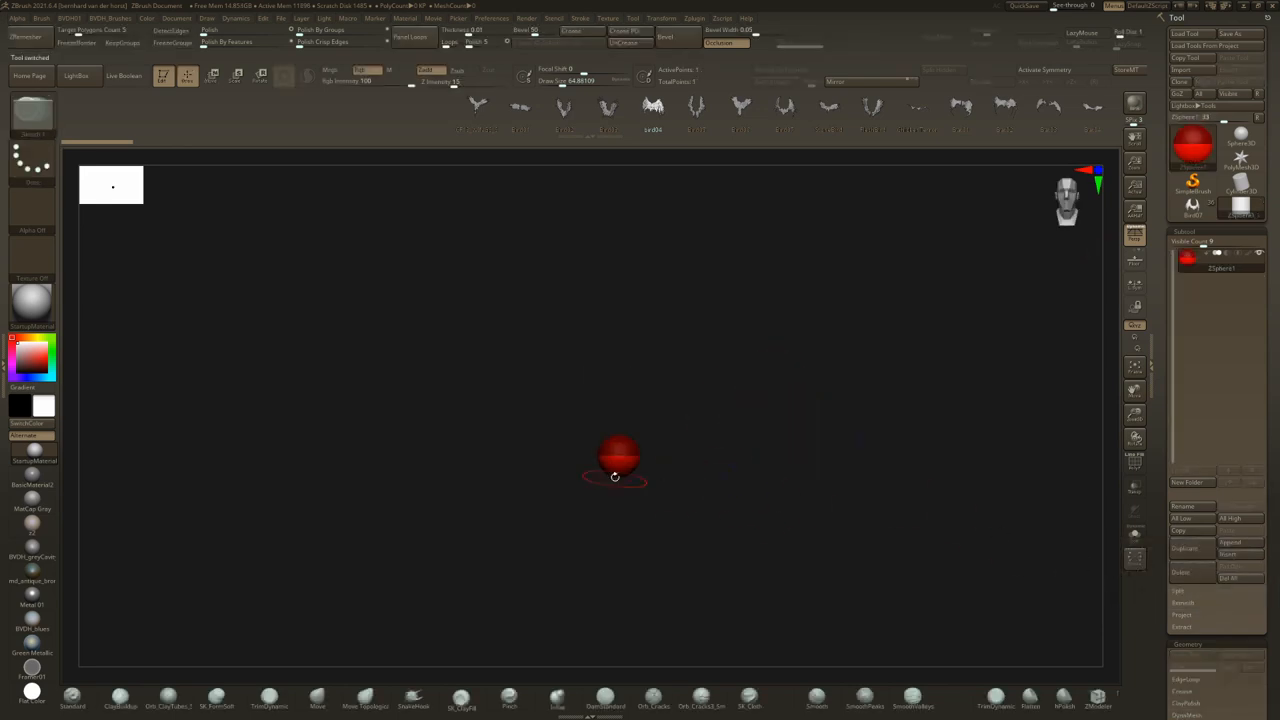
pyautogui.click(1044, 69)
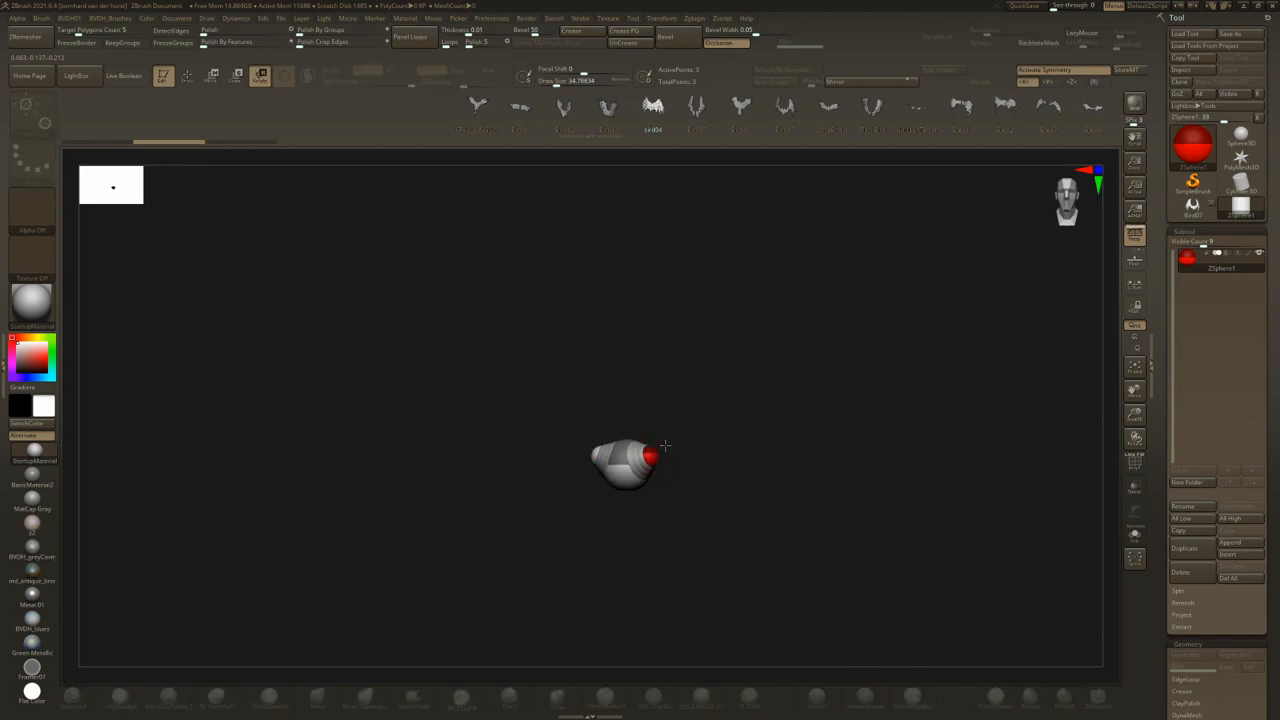
pyautogui.moveTo(665, 445); pyautogui.dragTo(660, 468)
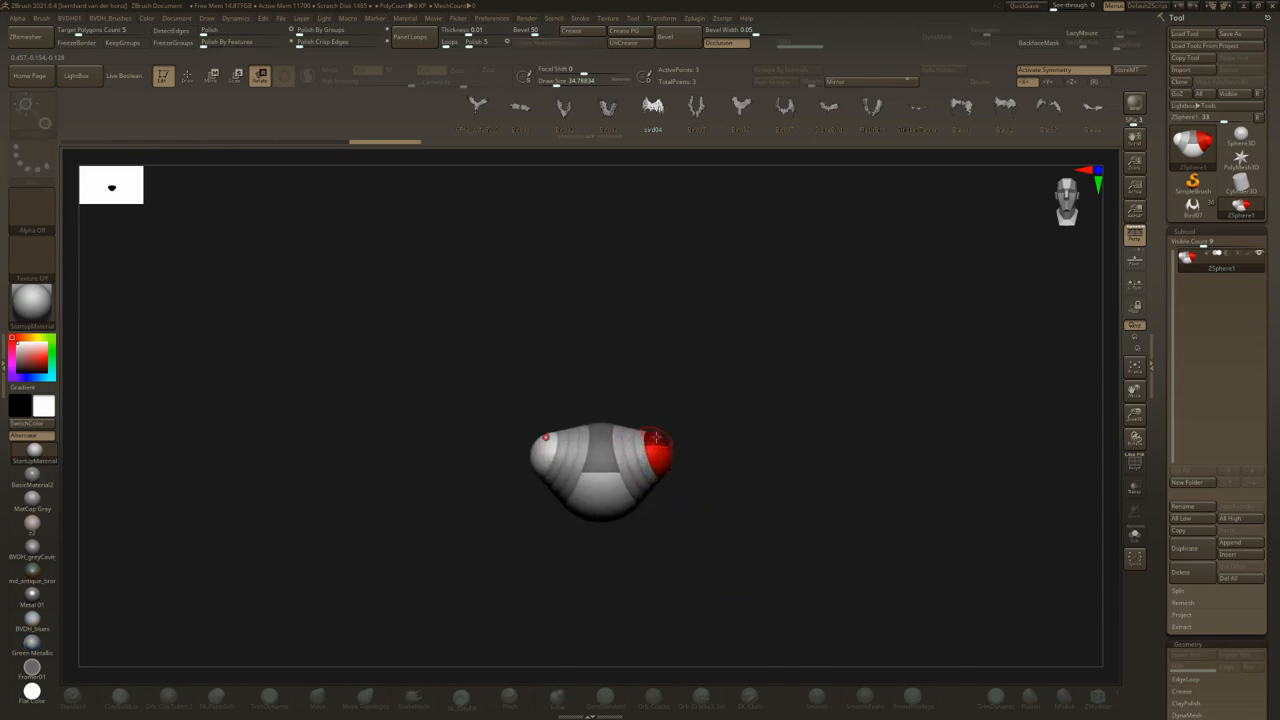
pyautogui.moveTo(655, 438); pyautogui.dragTo(630, 445)
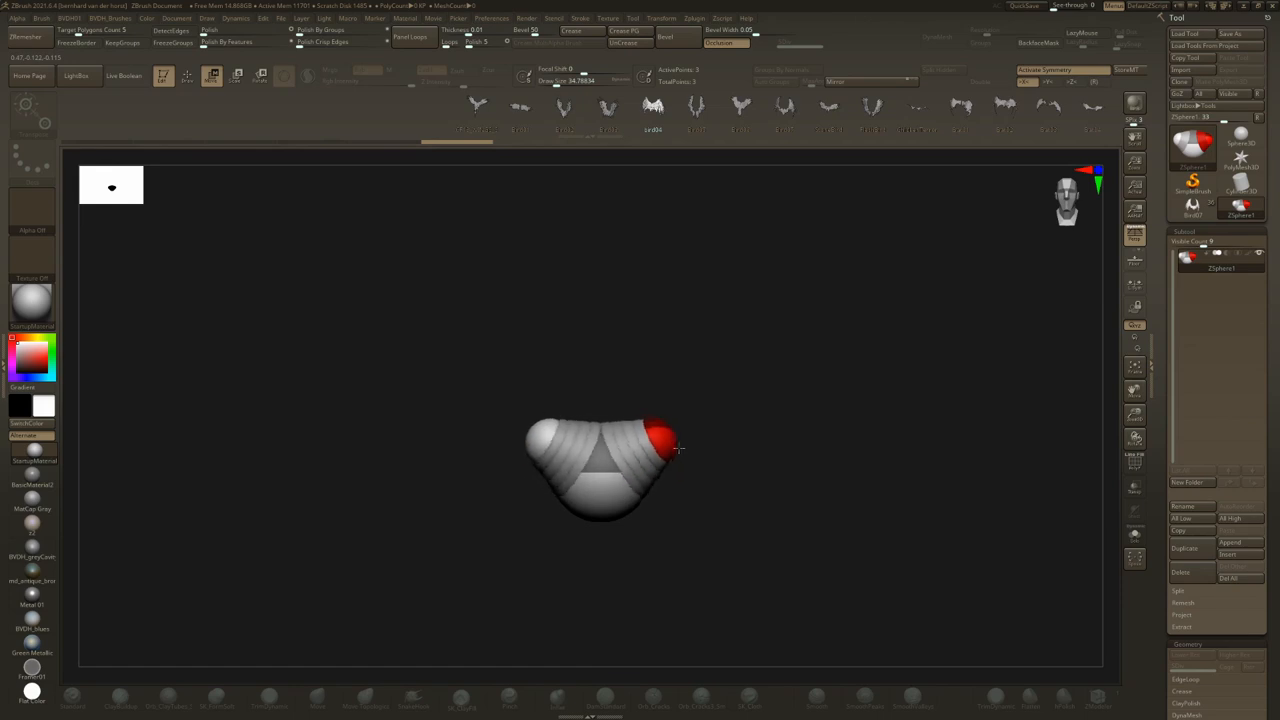
pyautogui.moveTo(655, 445); pyautogui.dragTo(648, 485)
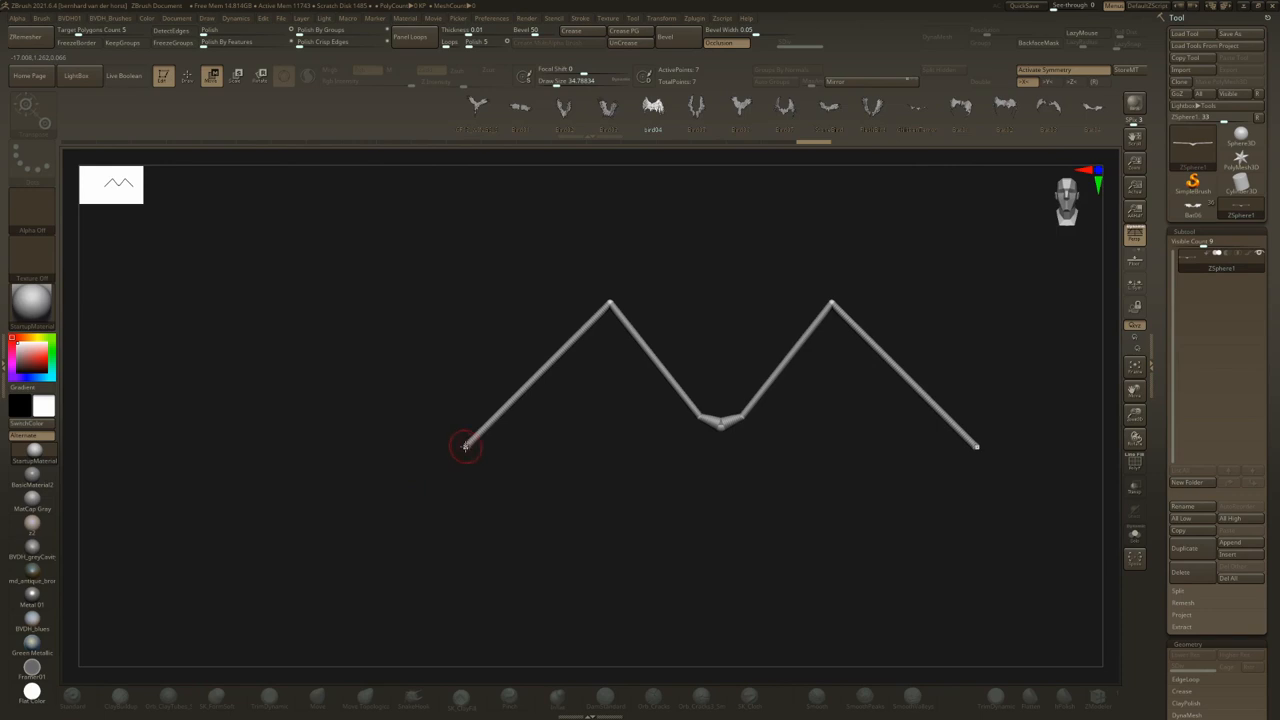
# Draw long finger-bone ZSphere chains fanning out from each wrist joint.
pyautogui.moveTo(465, 445); pyautogui.dragTo(375, 432)
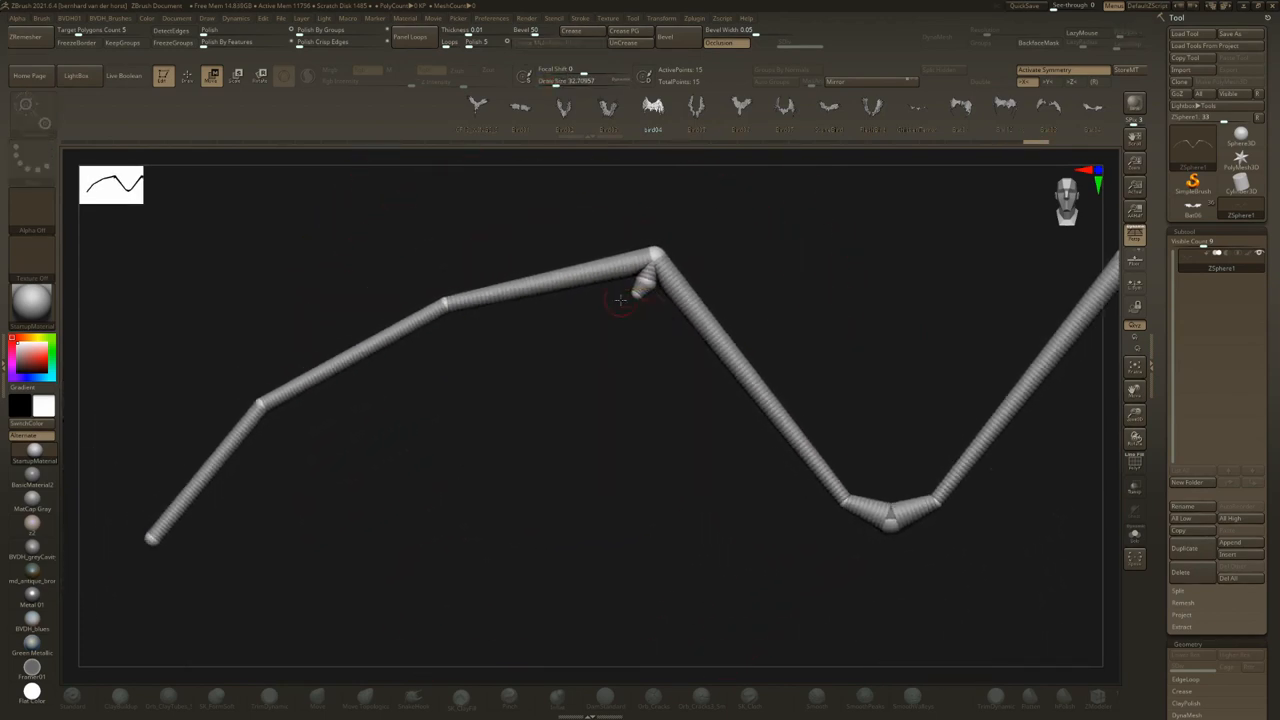
pyautogui.moveTo(650, 270); pyautogui.dragTo(370, 650)
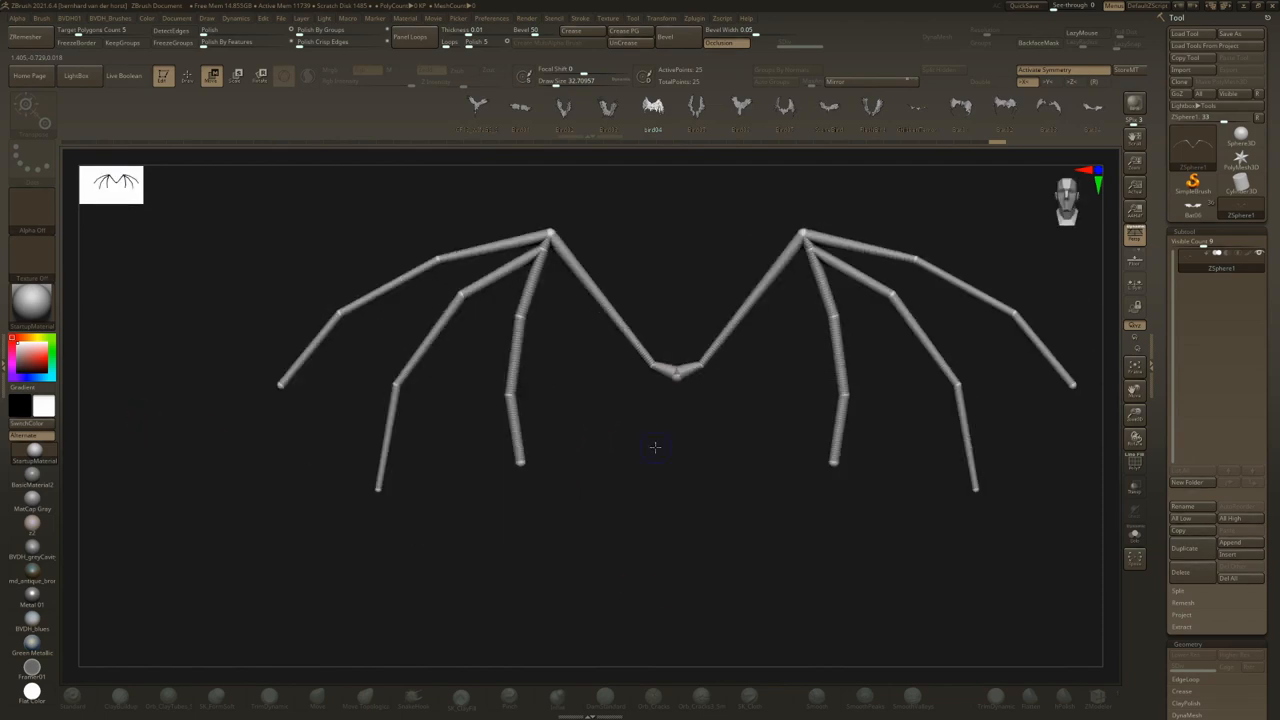
# View the armature from above and edge-on, then bend a finger joint back in depth.
pyautogui.moveTo(655, 447); pyautogui.dragTo(610, 391)
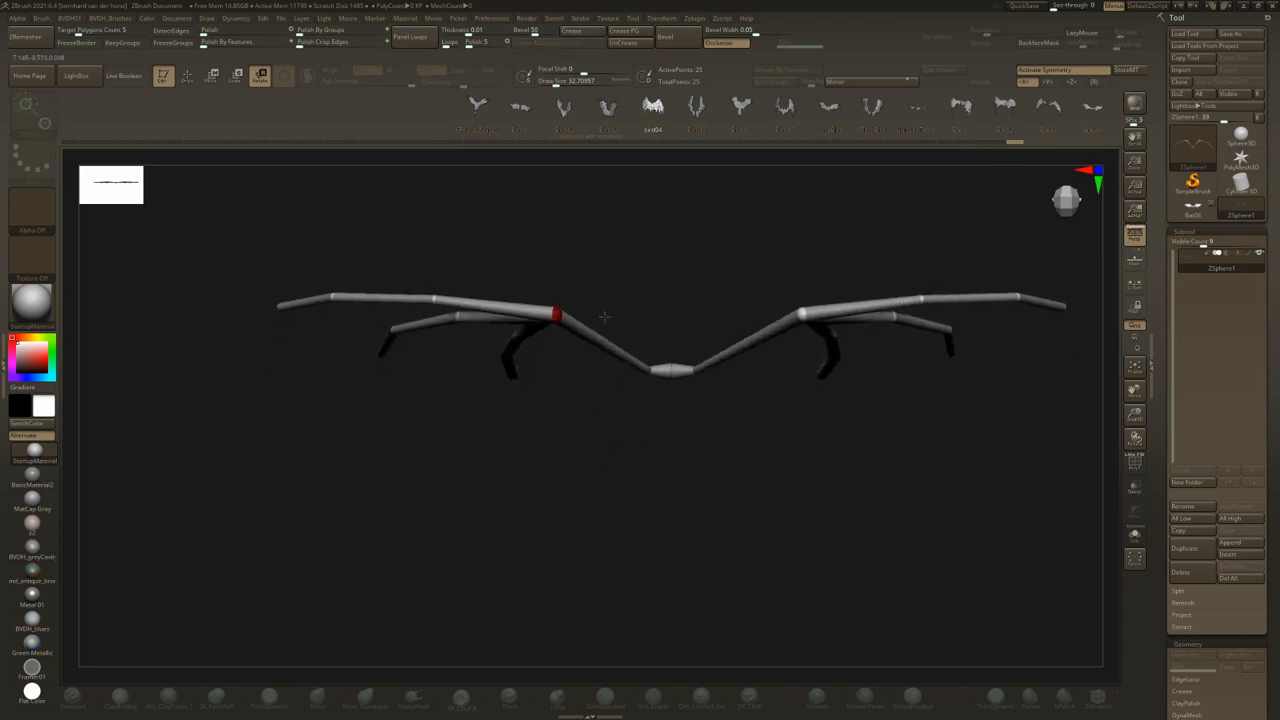
pyautogui.moveTo(558, 315); pyautogui.dragTo(618, 352)
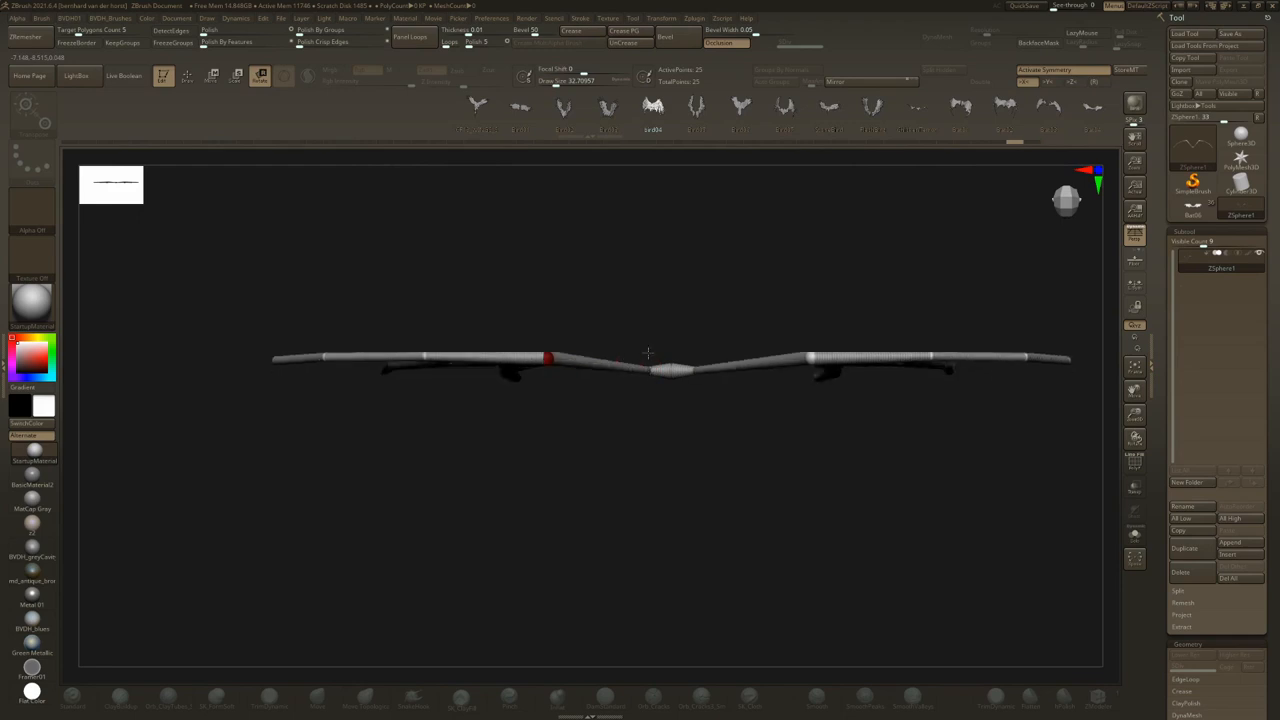
pyautogui.moveTo(648, 353); pyautogui.dragTo(617, 400)
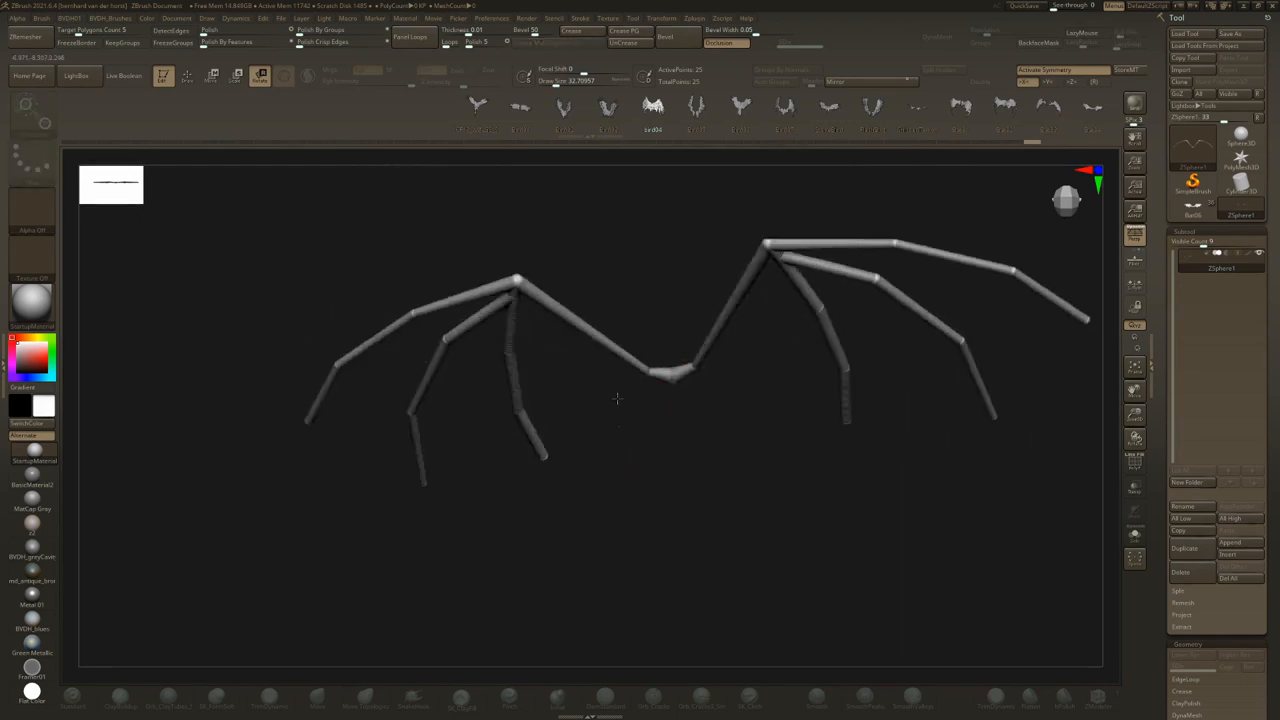
pyautogui.moveTo(616, 400); pyautogui.dragTo(863, 408)
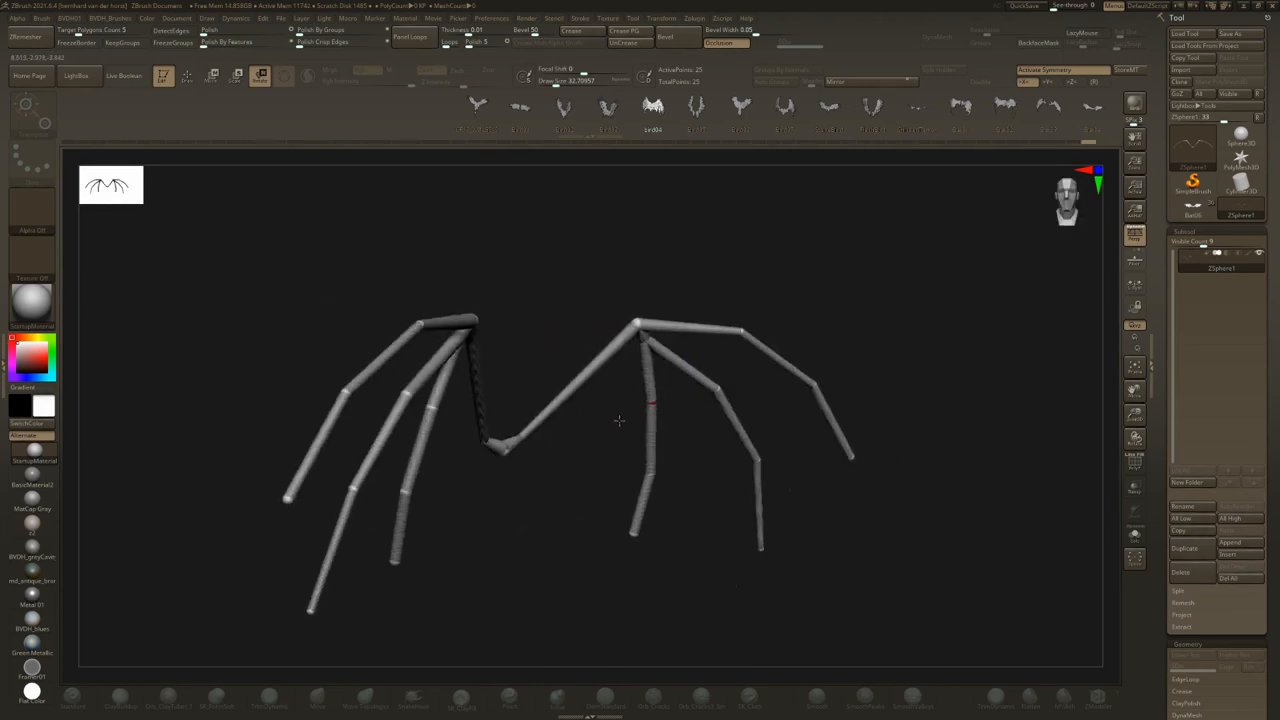
# Move the wrist and forearm joints, pulling the left wrist to reshape the arm proportions.
pyautogui.moveTo(618, 420); pyautogui.dragTo(527, 388)
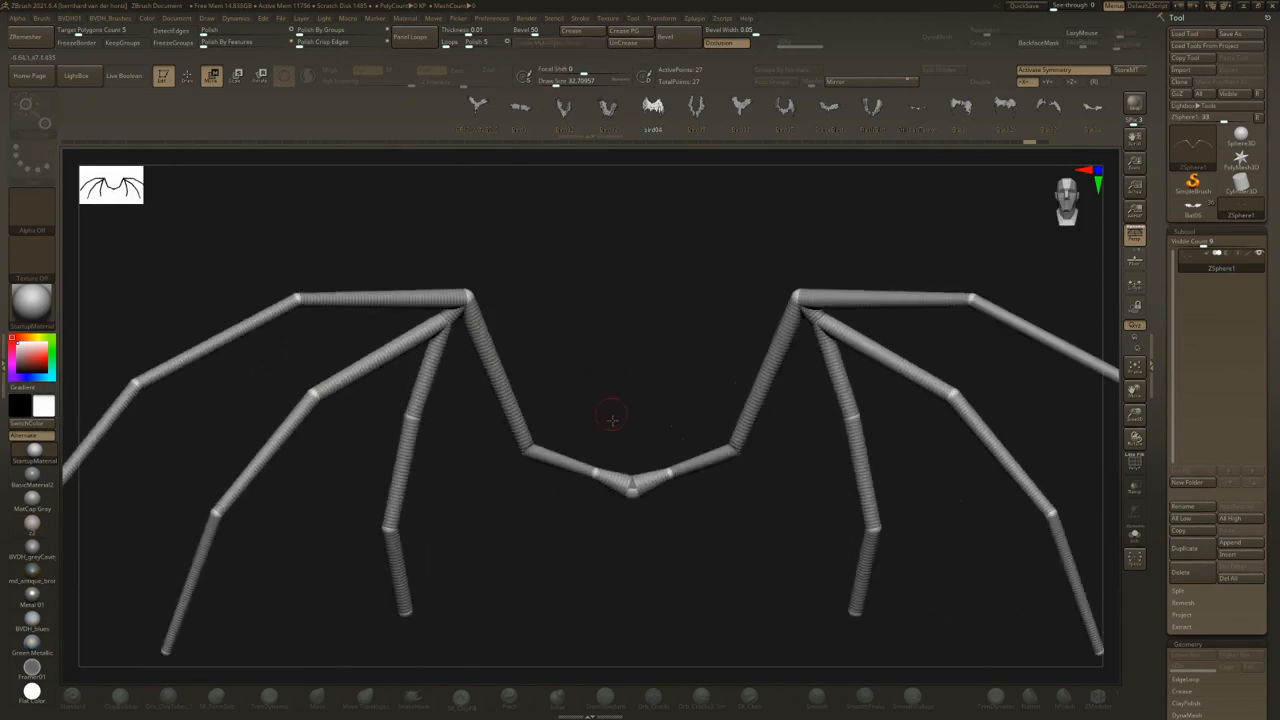
pyautogui.moveTo(610, 420); pyautogui.dragTo(650, 460)
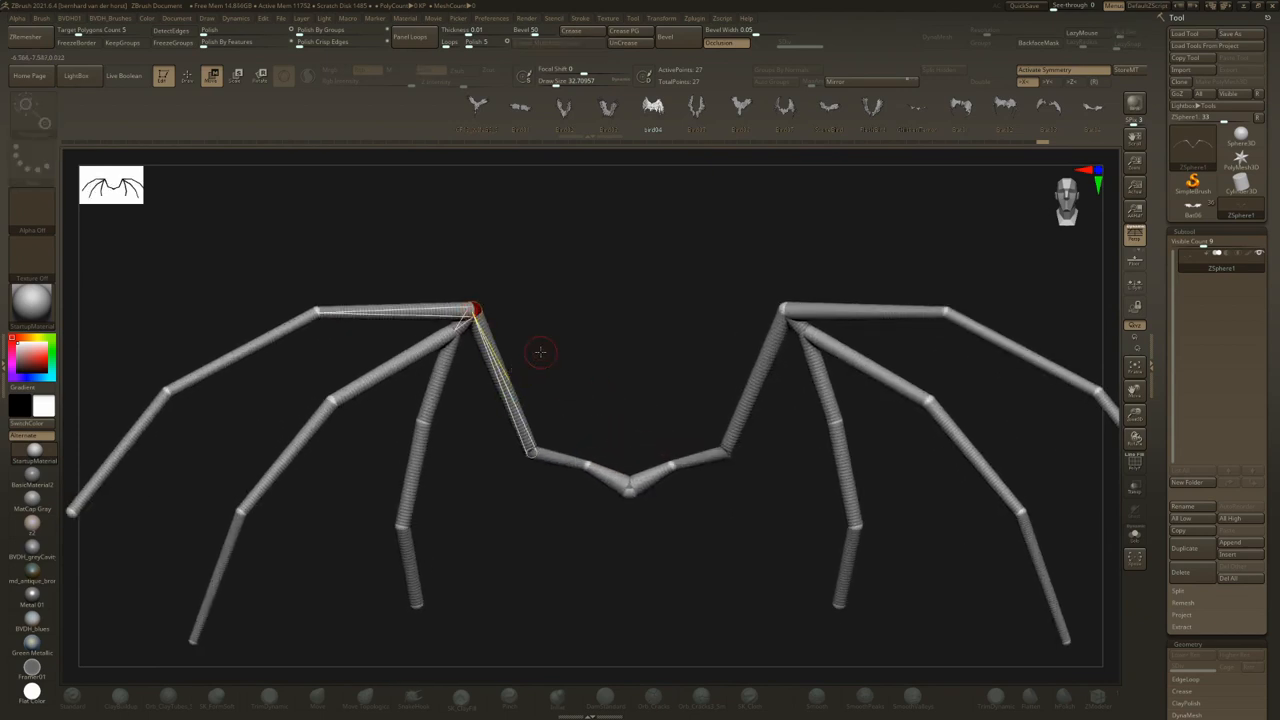
pyautogui.moveTo(540, 350); pyautogui.dragTo(516, 452)
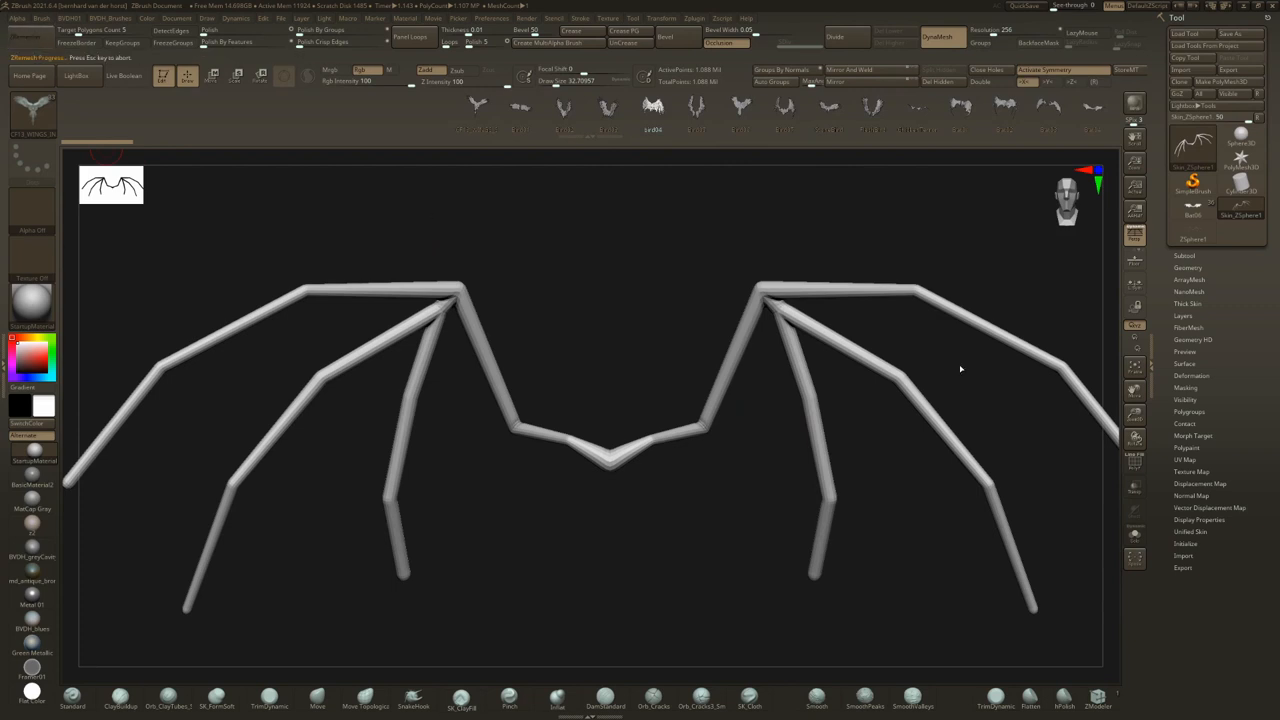
pyautogui.moveTo(953, 367)
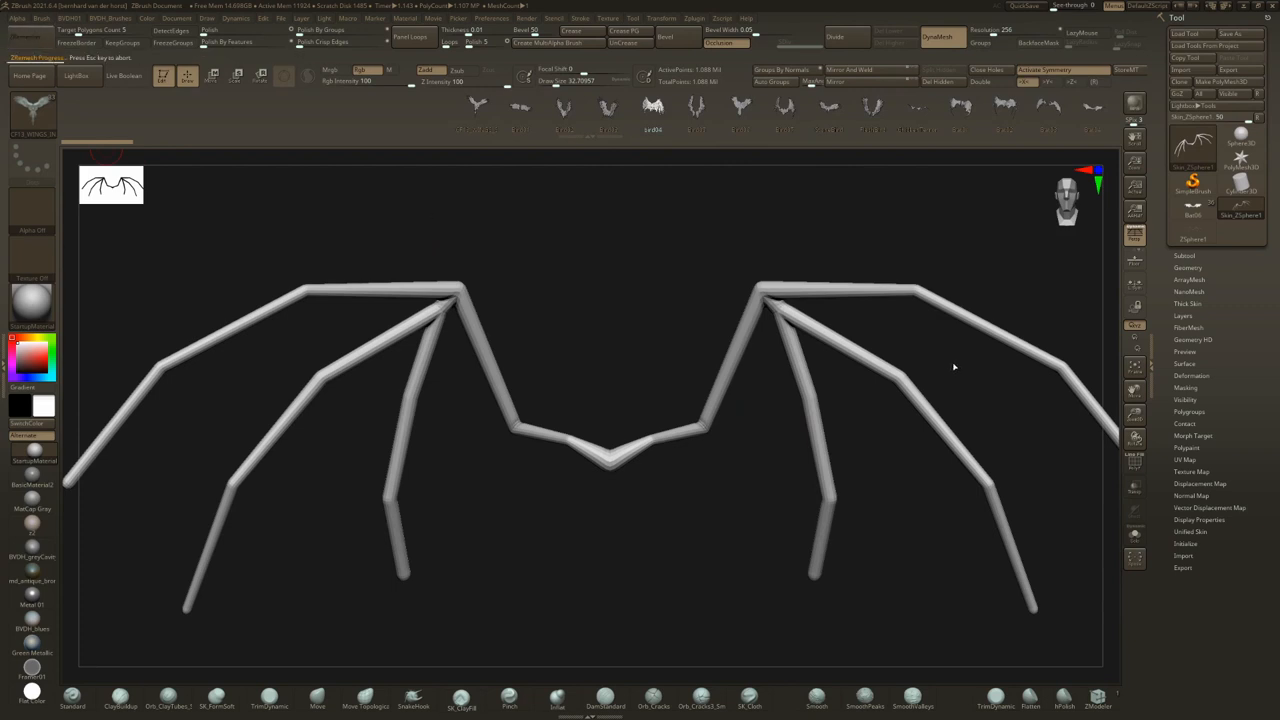
pyautogui.moveTo(883, 317)
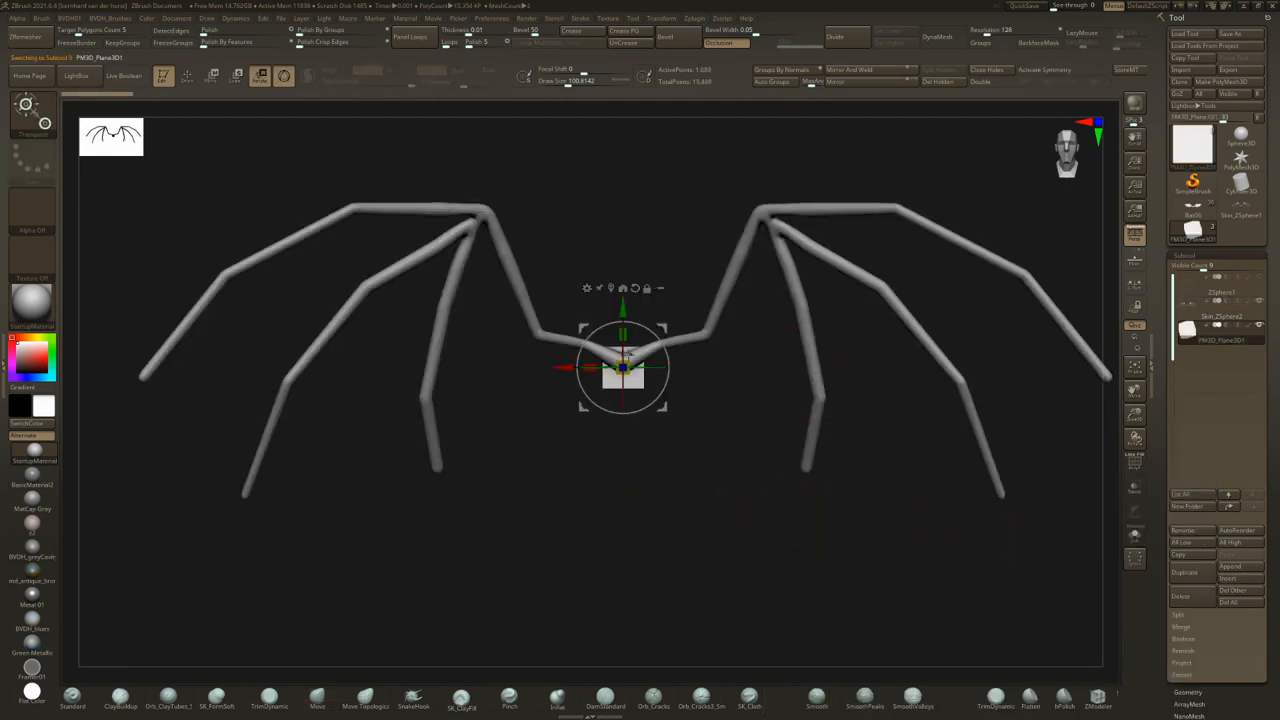
# Activate the Gizmo to start moving the new plane behind the wing finger bones.
pyautogui.click(1043, 70)
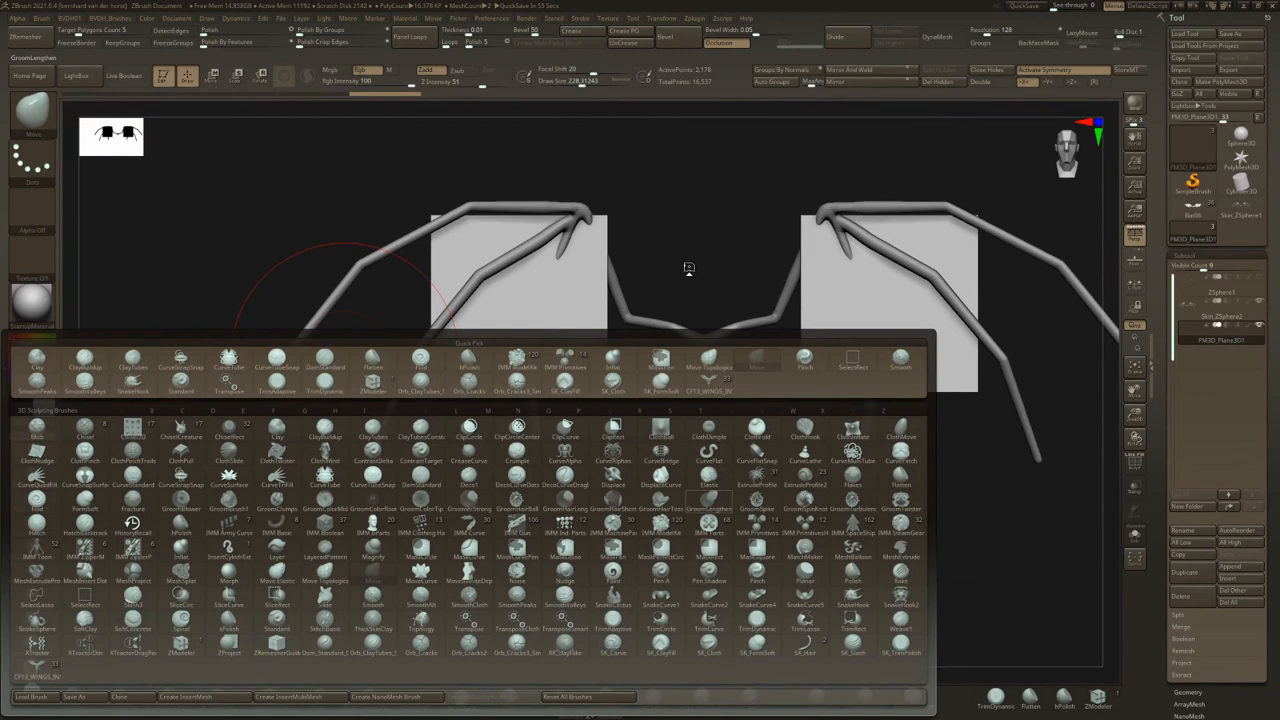
pyautogui.moveTo(1048, 507)
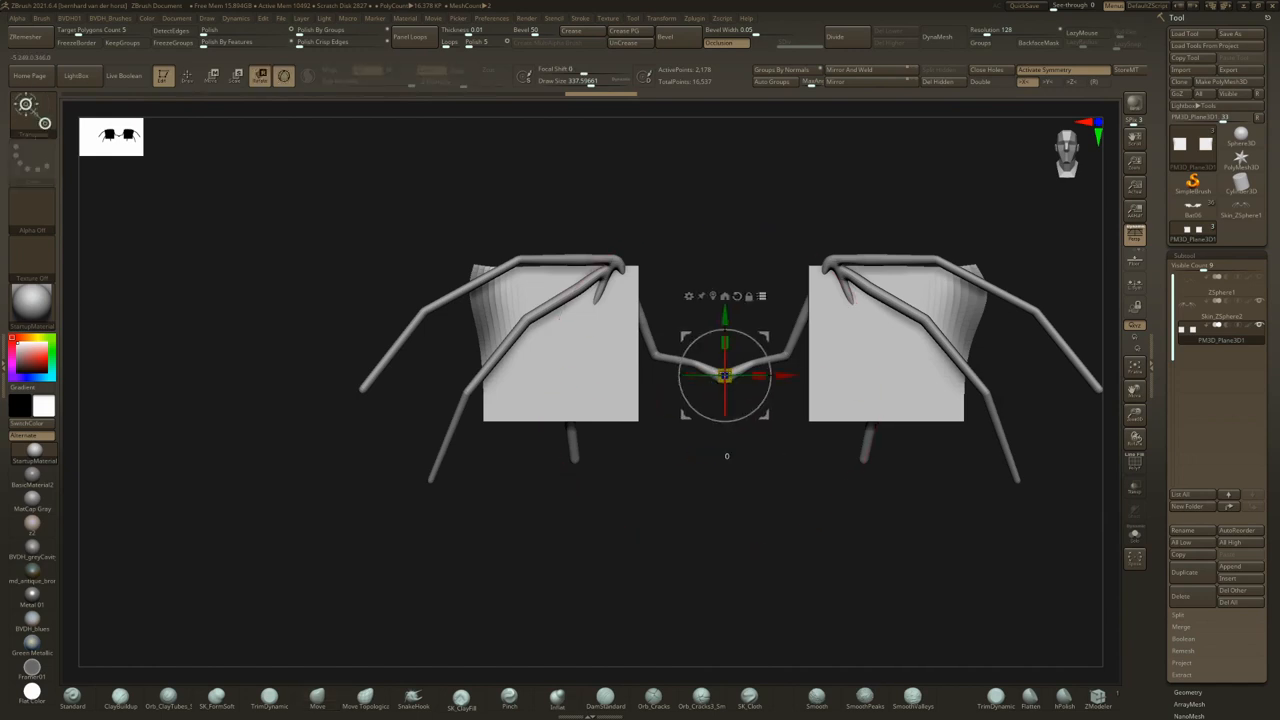
pyautogui.moveTo(725, 376)
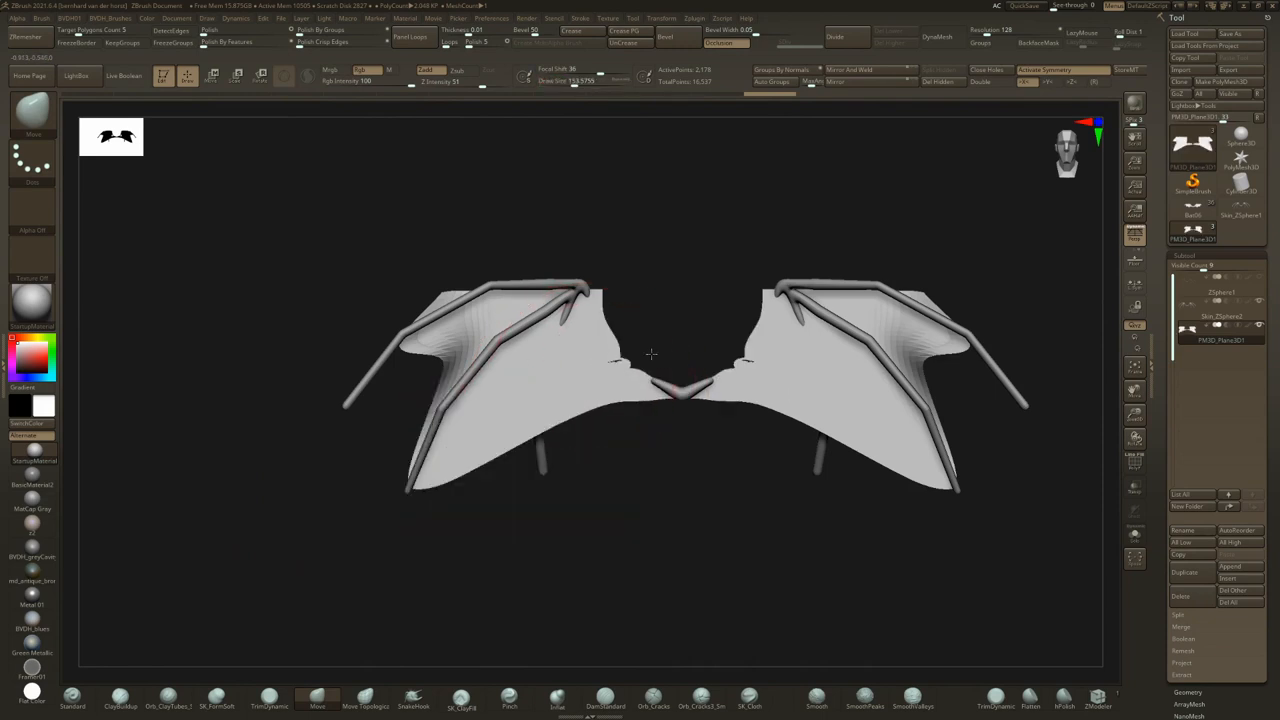
# Drag the lower membrane edges with the Move brush so they sag in scalloped curves between each finger bone.
pyautogui.moveTo(650, 355); pyautogui.dragTo(560, 395)
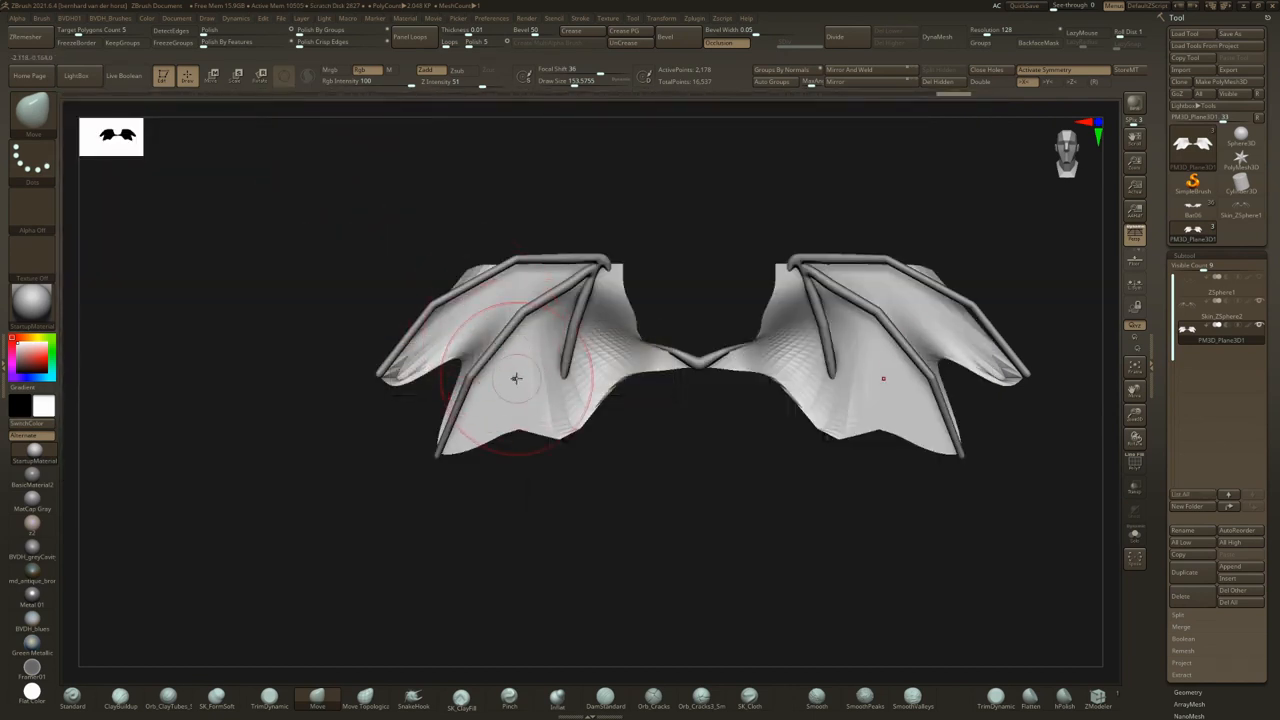
pyautogui.moveTo(516, 378); pyautogui.dragTo(483, 291)
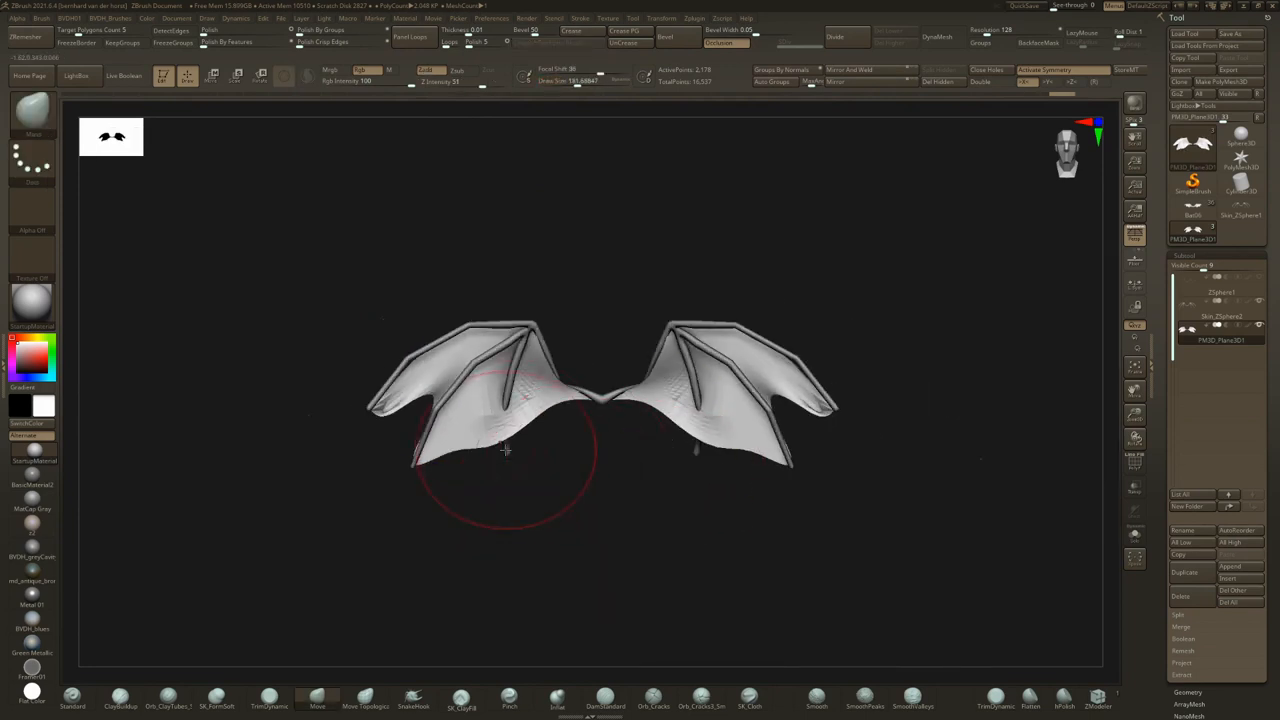
pyautogui.moveTo(505, 450); pyautogui.dragTo(598, 498)
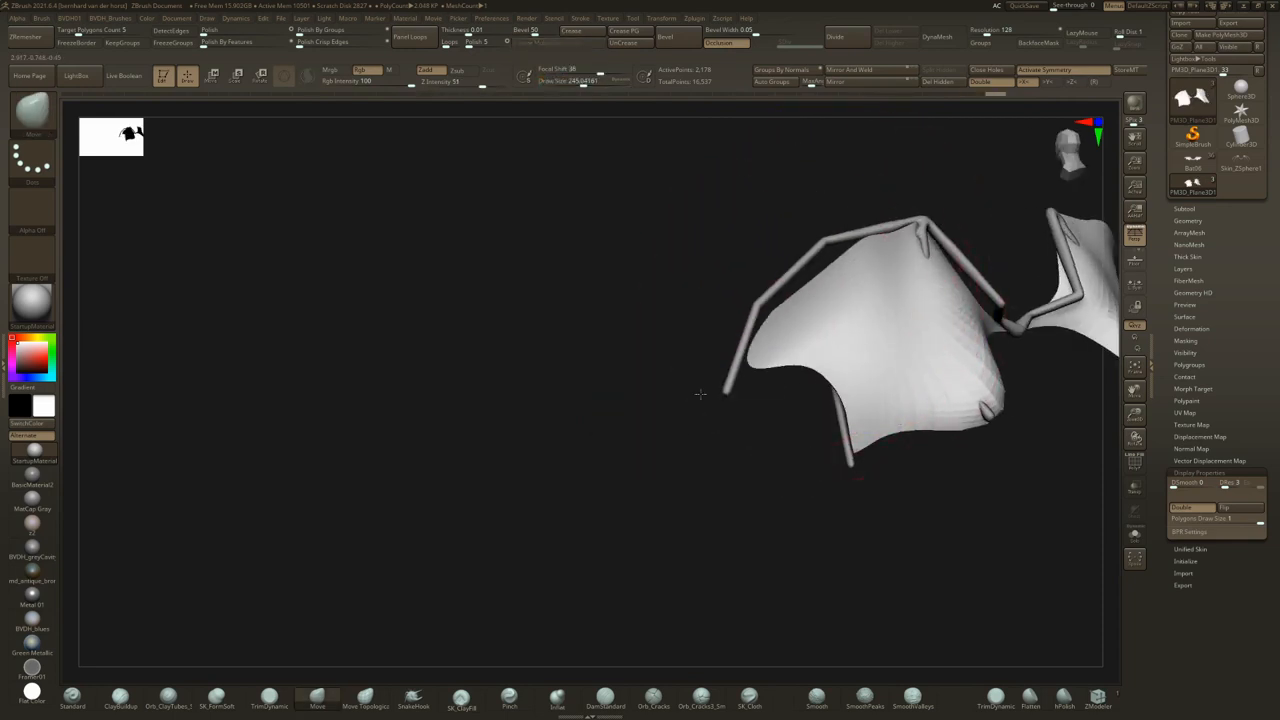
# View the wing edge-on and bend the membrane so it billows in depth between the bones.
pyautogui.moveTo(700, 395); pyautogui.dragTo(795, 307)
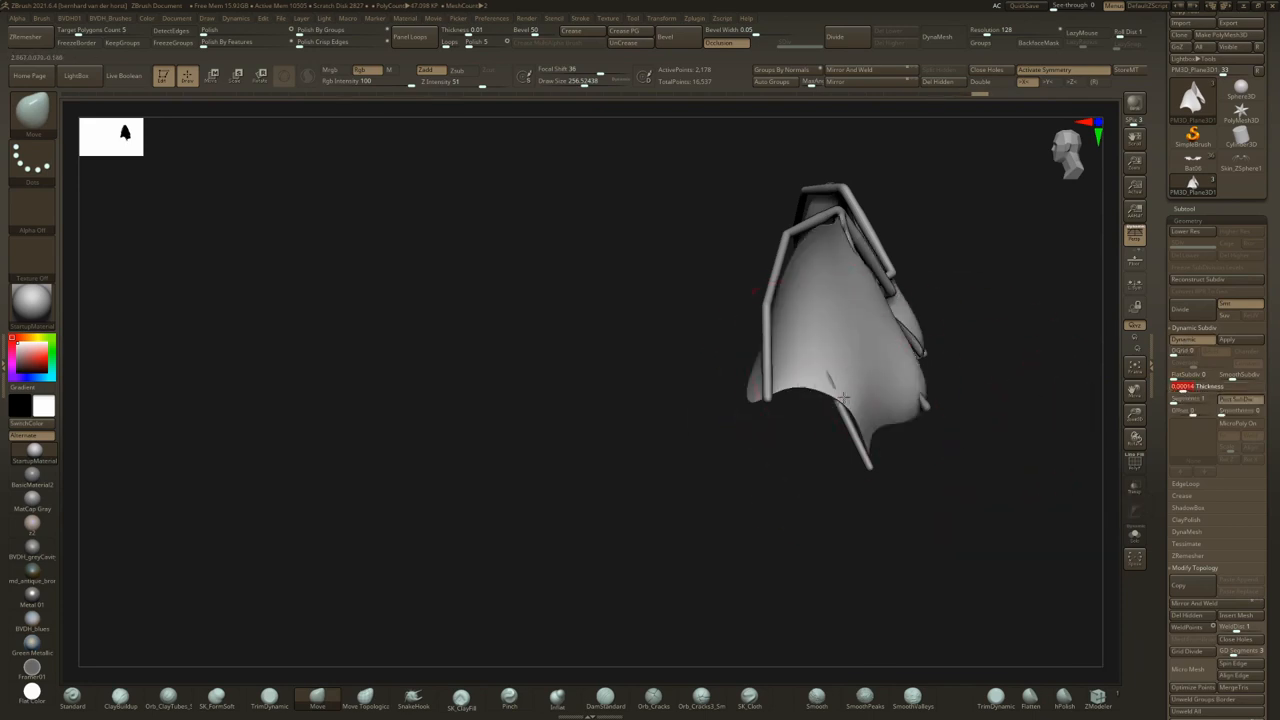
pyautogui.moveTo(845, 400); pyautogui.dragTo(850, 437)
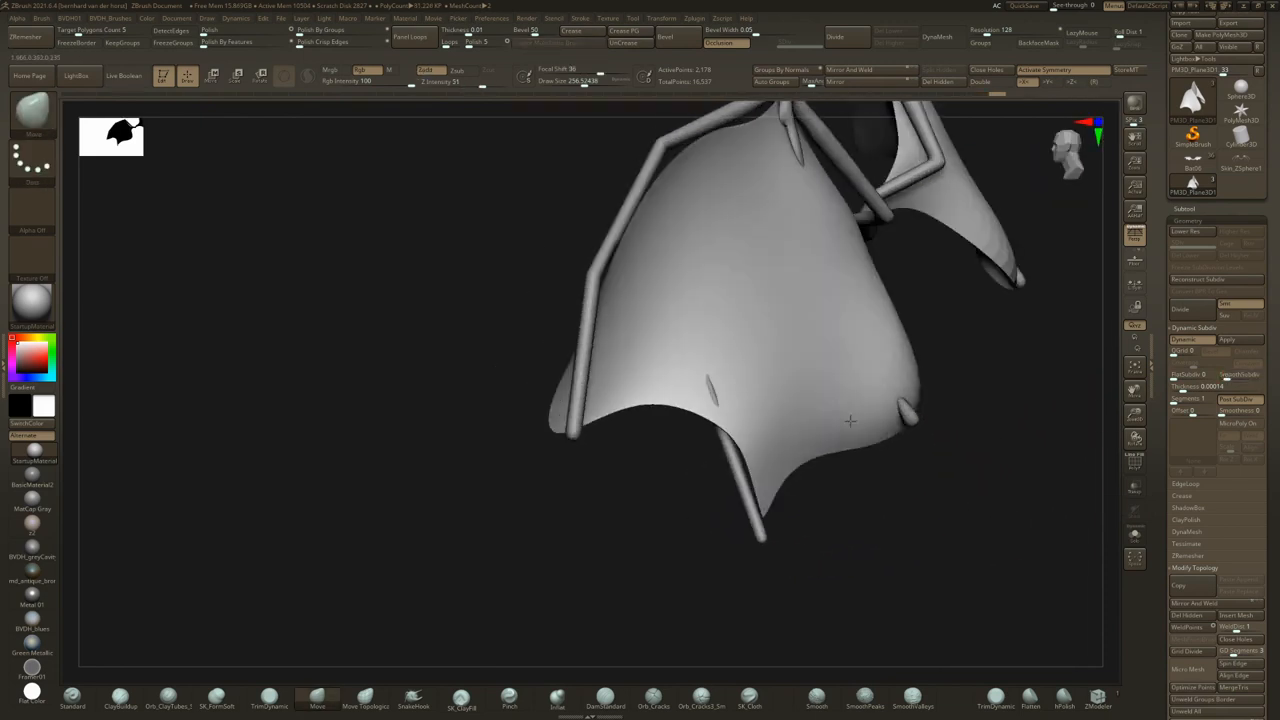
pyautogui.moveTo(850, 420); pyautogui.dragTo(1075, 435)
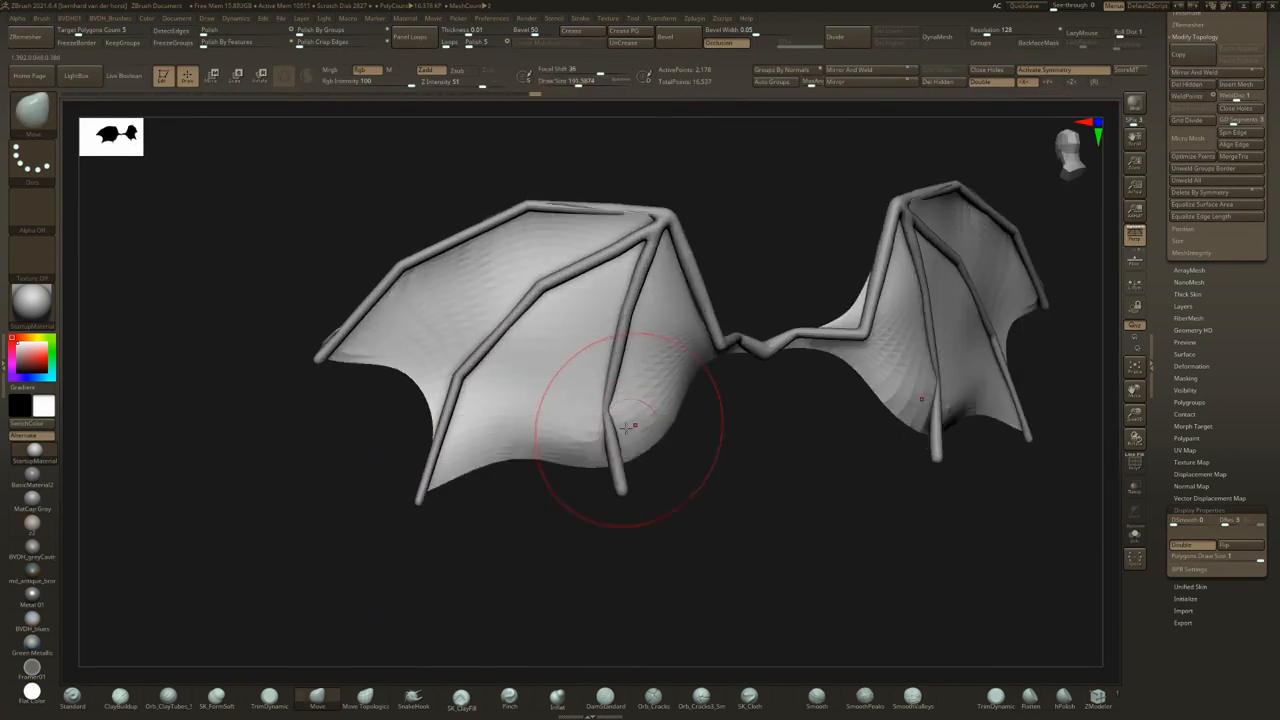
# Push the left membrane inward from front and underside views until it follows every finger bone smoothly.
pyautogui.moveTo(630, 430); pyautogui.dragTo(580, 460)
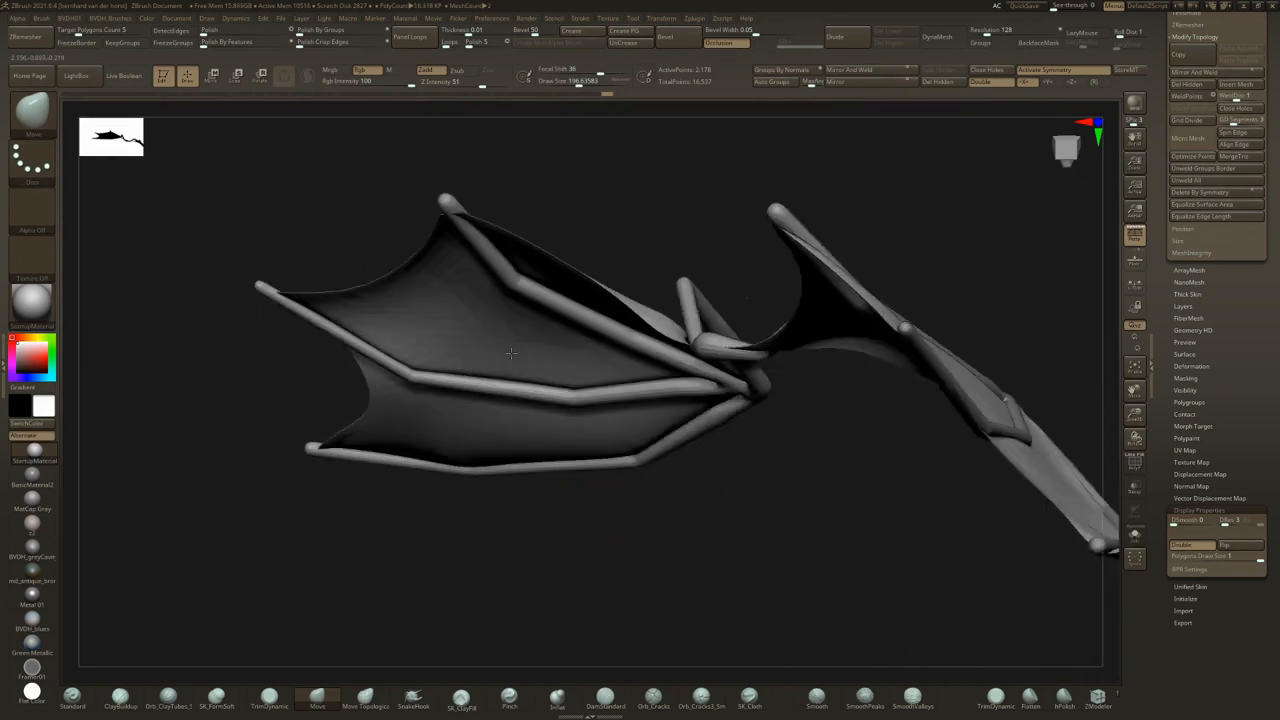
pyautogui.moveTo(510, 353); pyautogui.dragTo(597, 442)
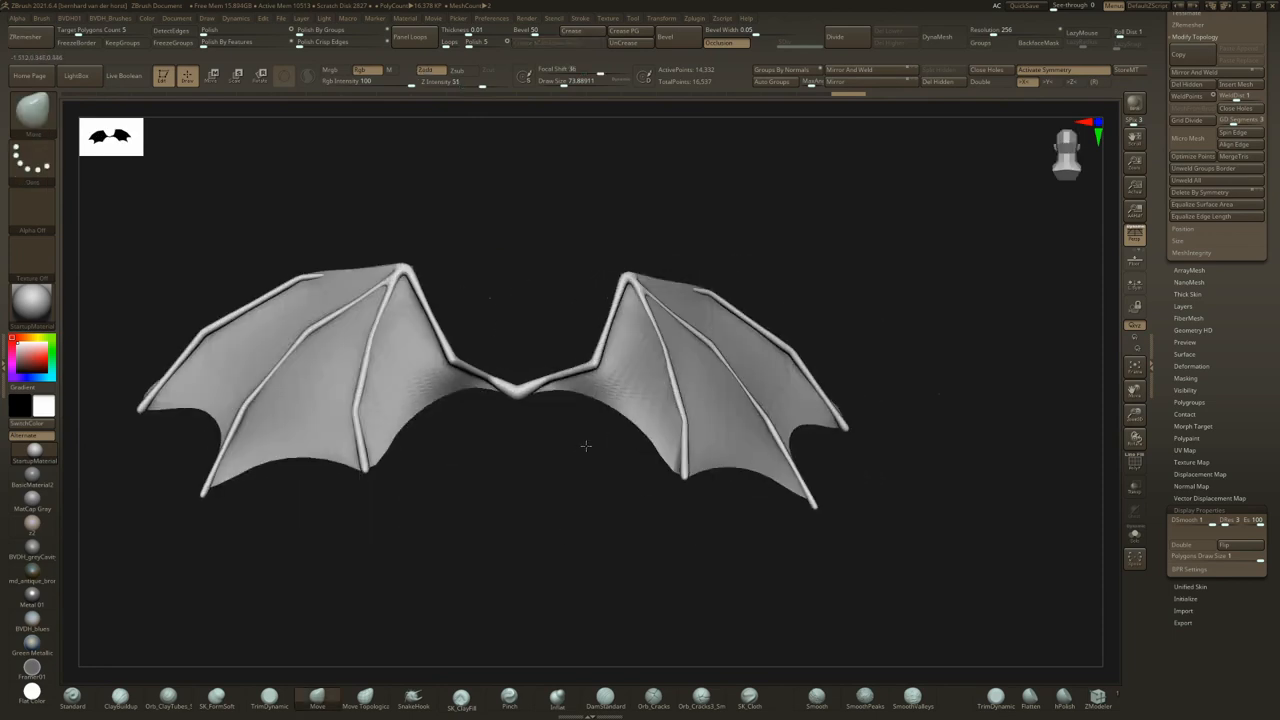
pyautogui.moveTo(585, 445); pyautogui.dragTo(660, 480)
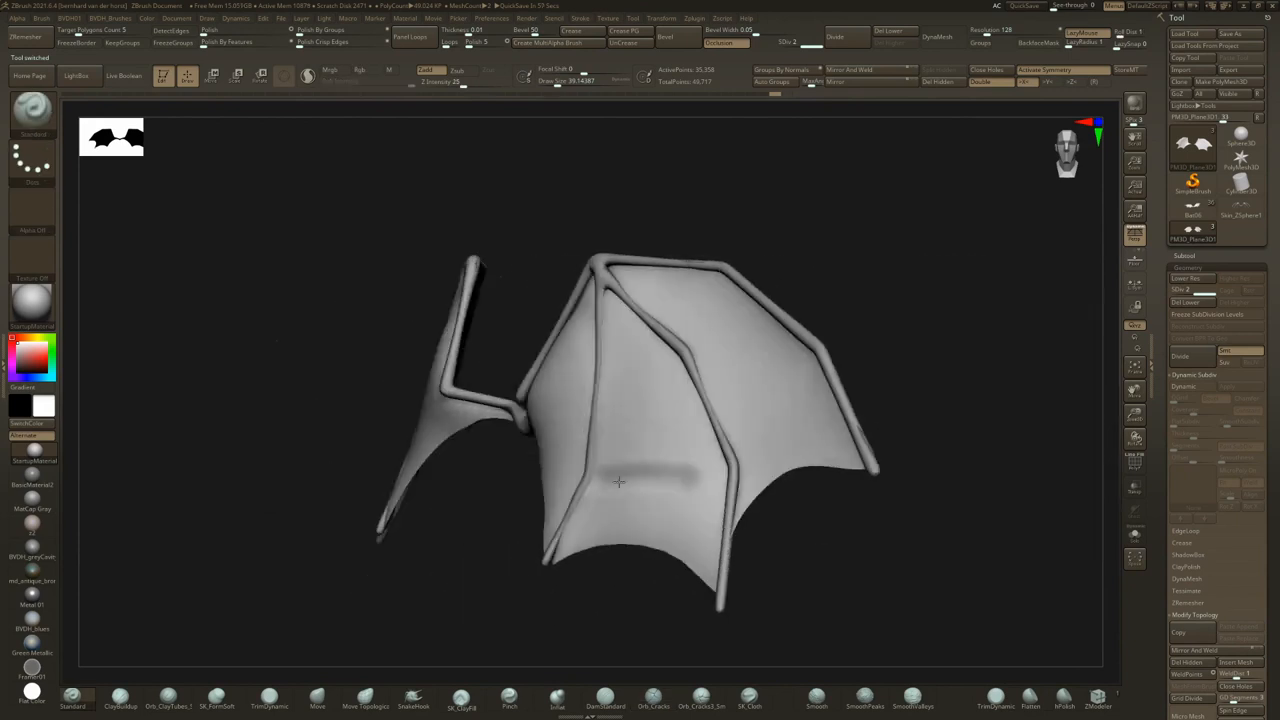
# Face the wing frontward and Mirror And Weld it on X into a matching joined pair.
pyautogui.moveTo(618, 482); pyautogui.dragTo(648, 500)
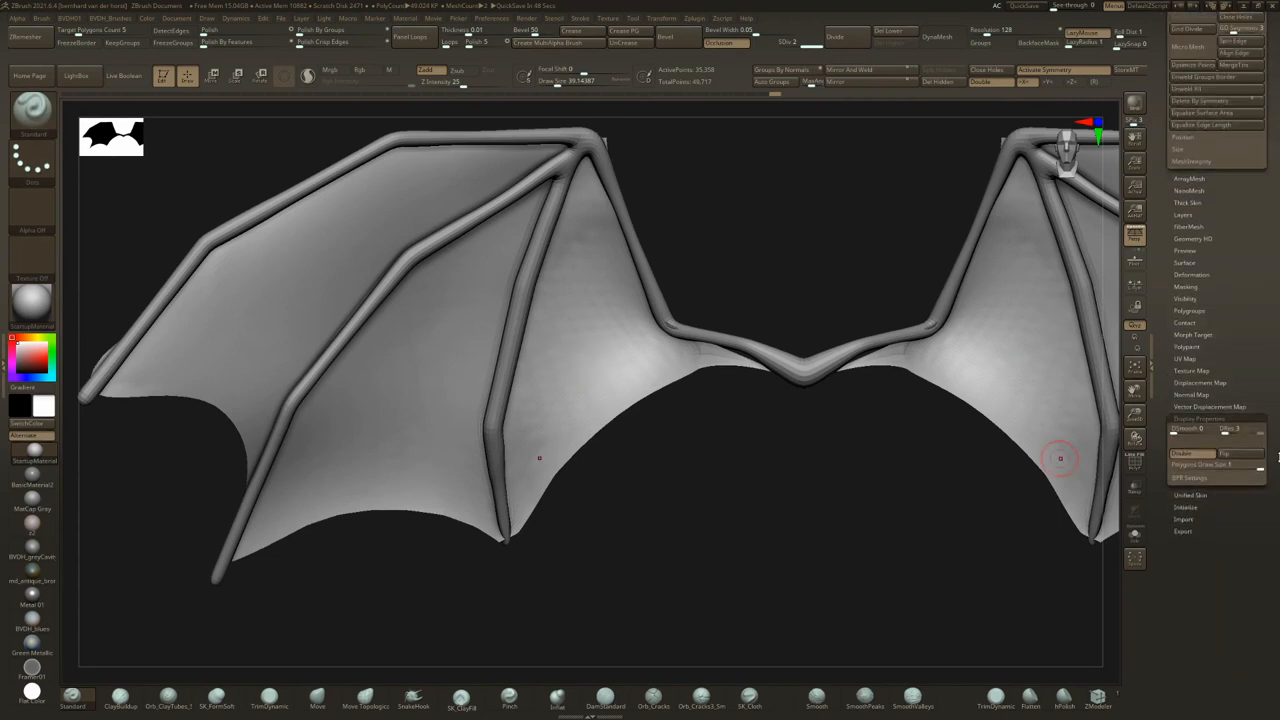
pyautogui.moveTo(988, 117)
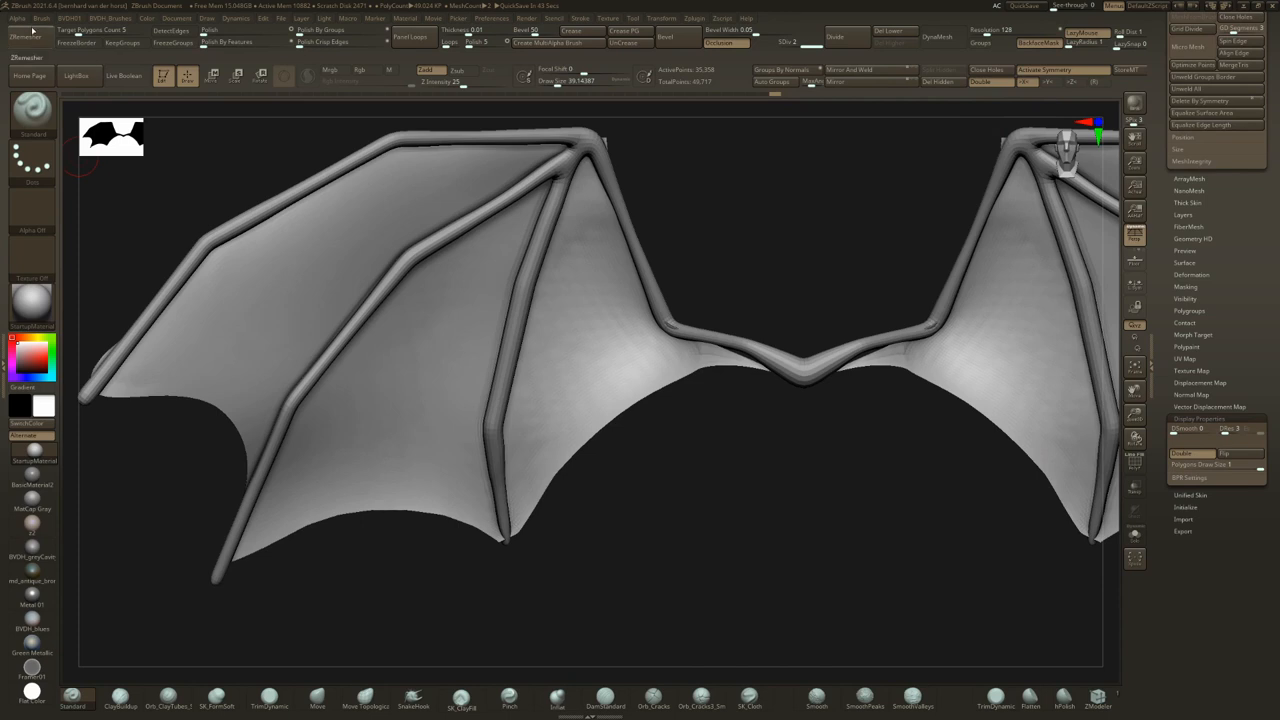
pyautogui.click(42, 18)
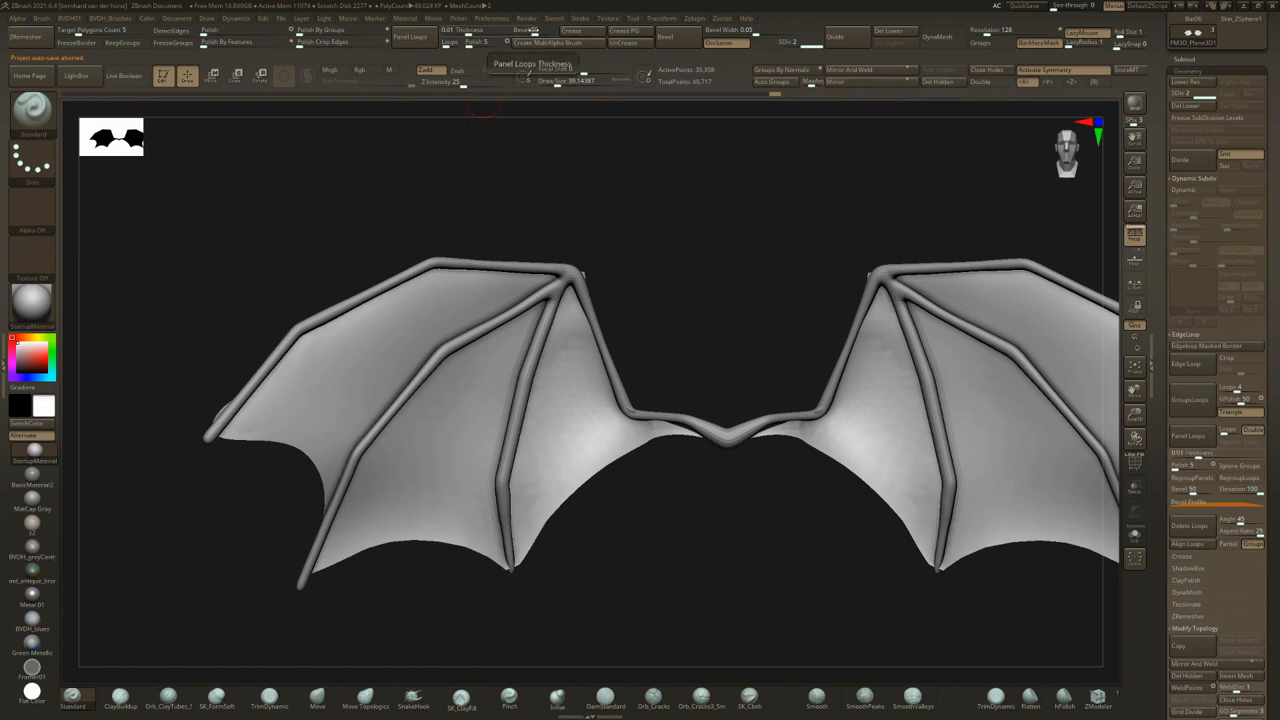
pyautogui.moveTo(1085, 404)
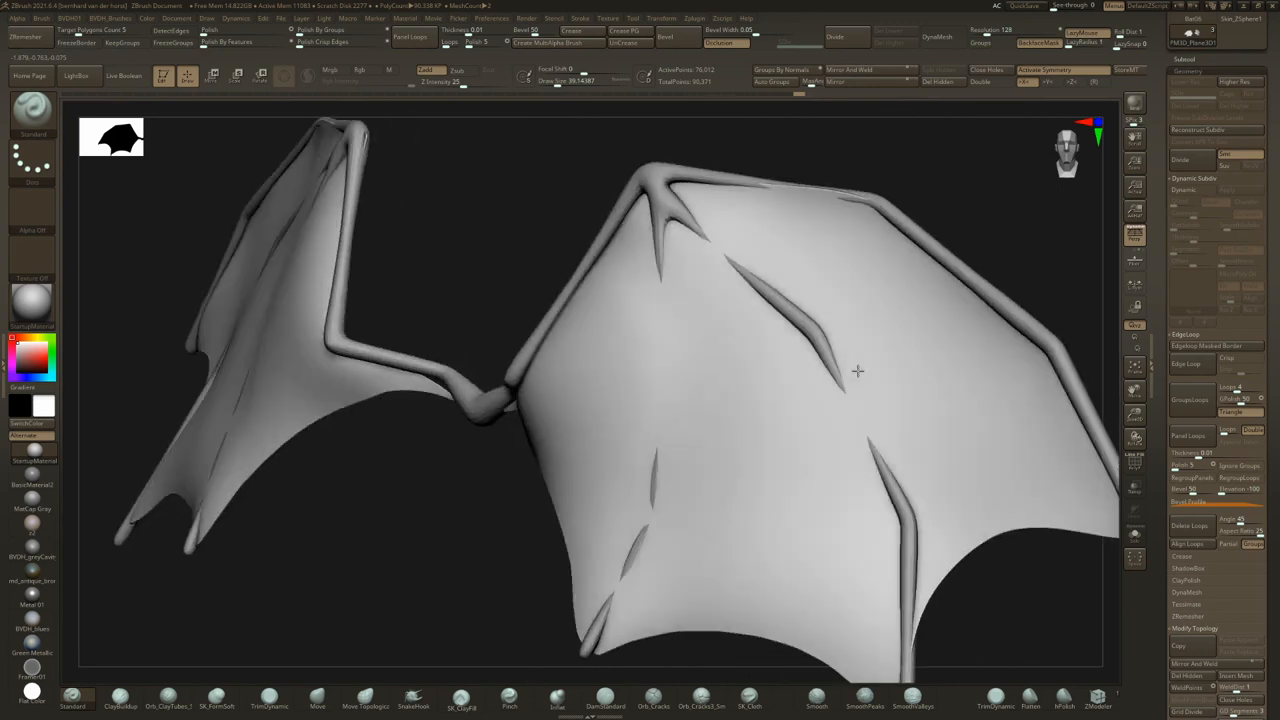
# Carve a long fold line across the bat wing membrane with a crease brush.
pyautogui.moveTo(857, 371); pyautogui.dragTo(659, 337)
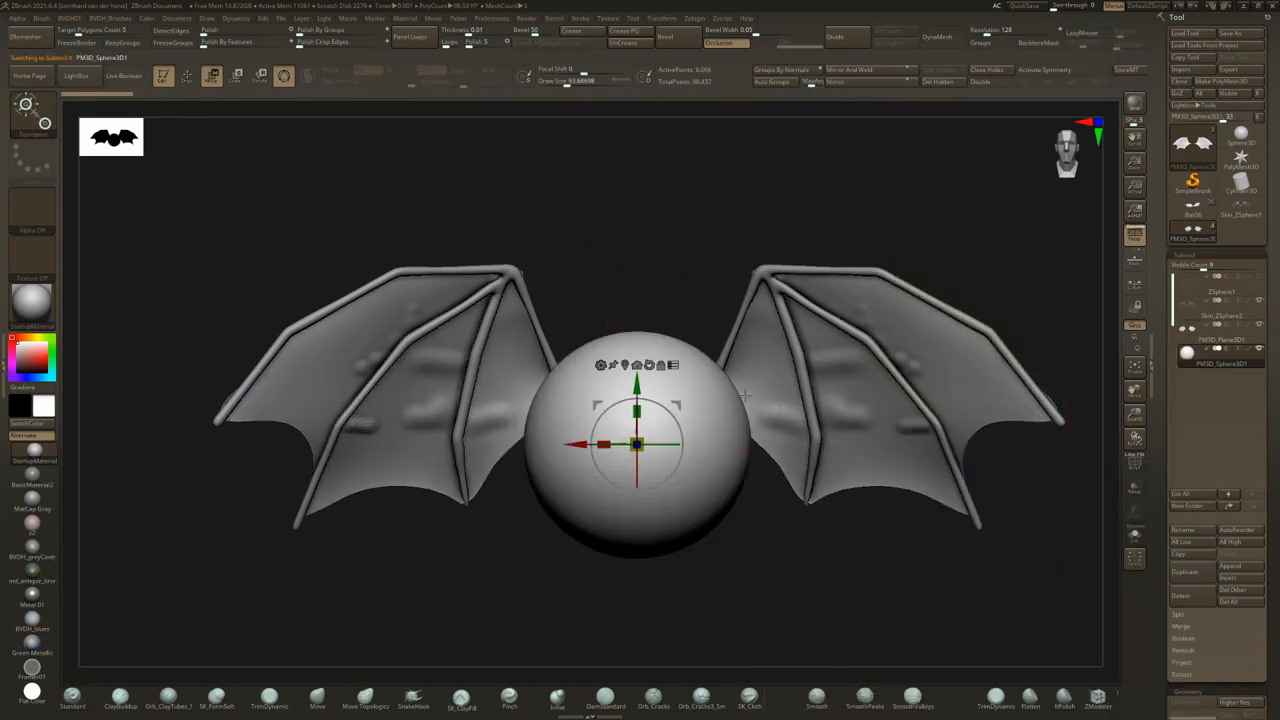
# Scale the appended sphere down with the Gizmo until it fits as a body between the wings.
pyautogui.moveTo(637, 445); pyautogui.dragTo(637, 445)
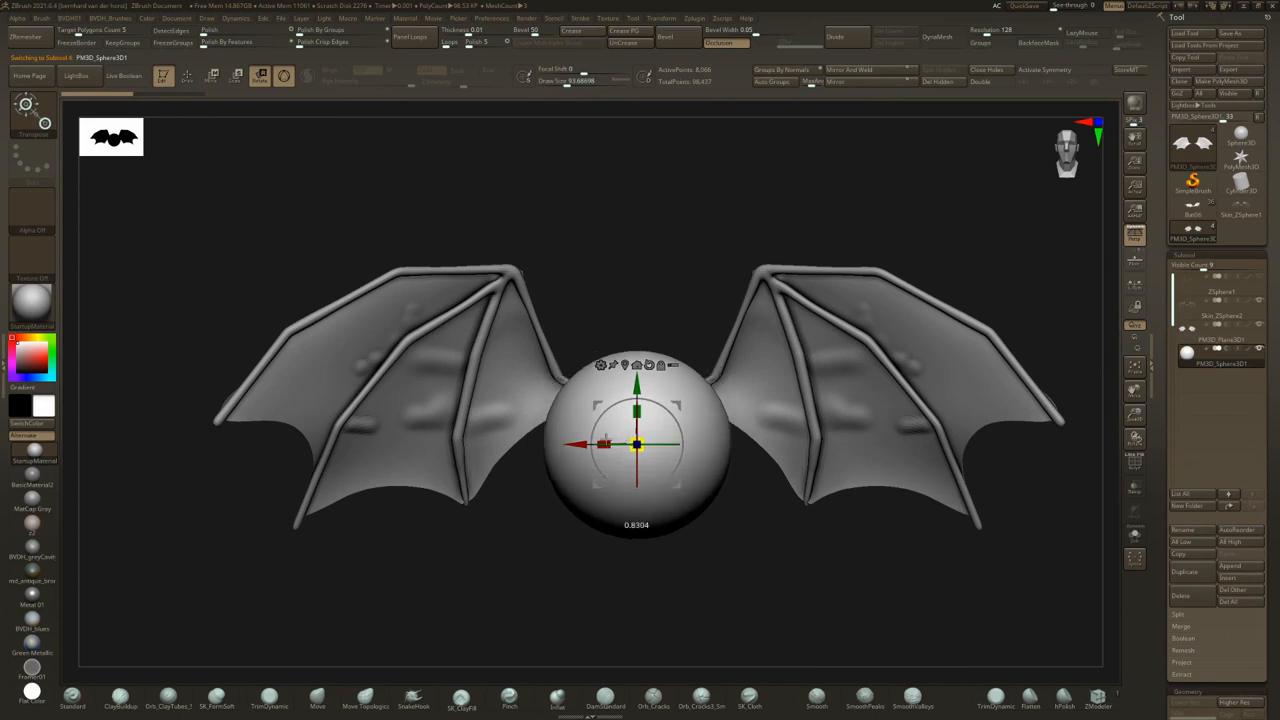
pyautogui.moveTo(637, 445); pyautogui.dragTo(491, 283)
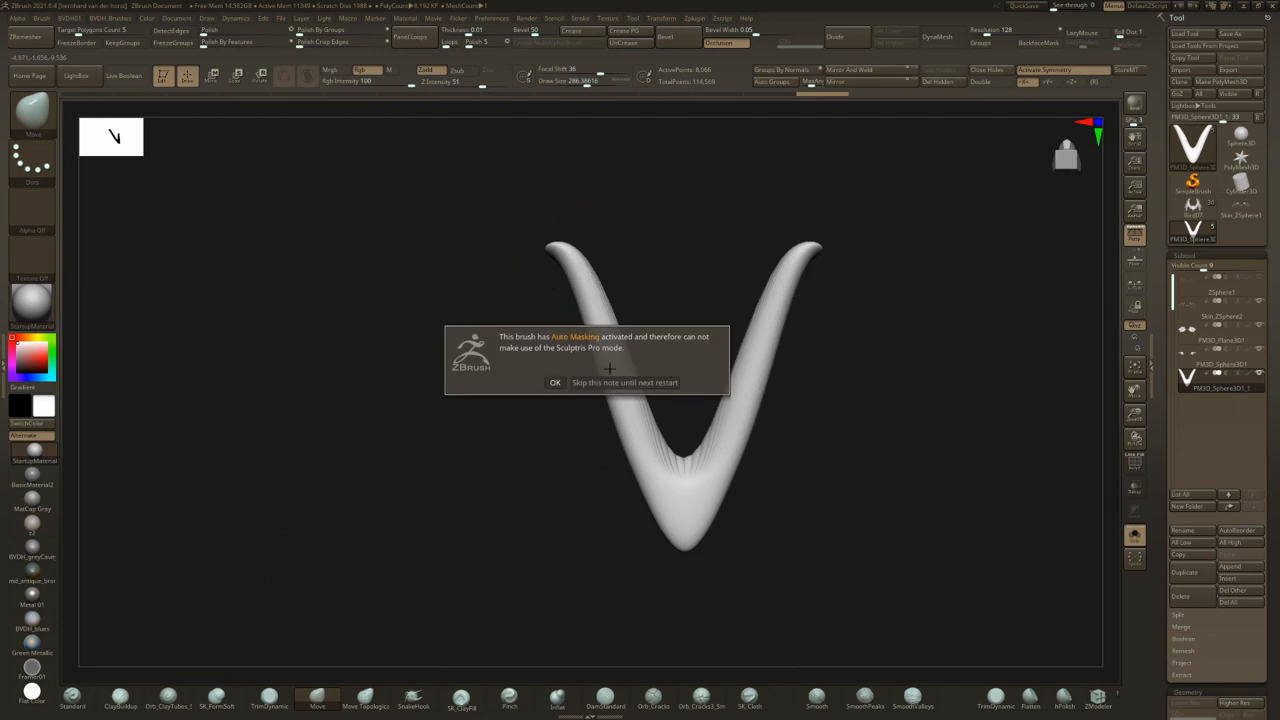
# Dismiss the auto masking notice and pull the V-shaped base mesh's lower bend and middle into slimmer wing arms.
pyautogui.click(555, 382)
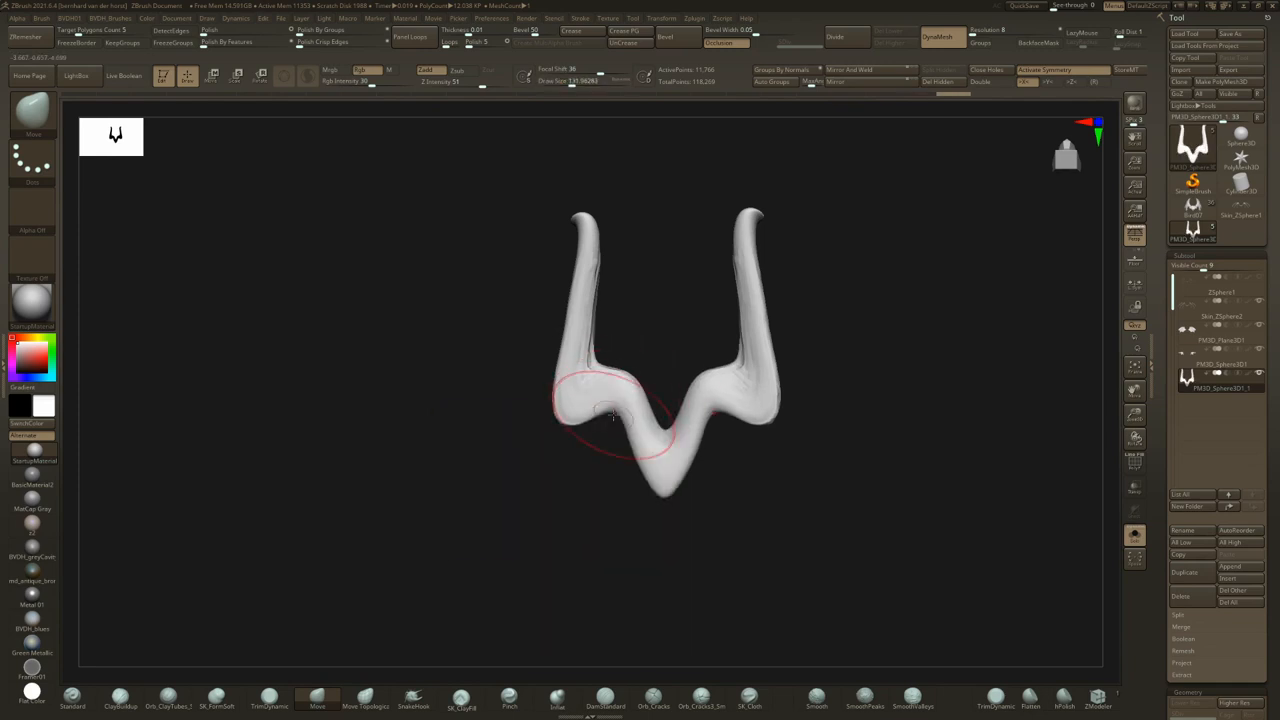
pyautogui.moveTo(610, 420); pyautogui.dragTo(560, 445)
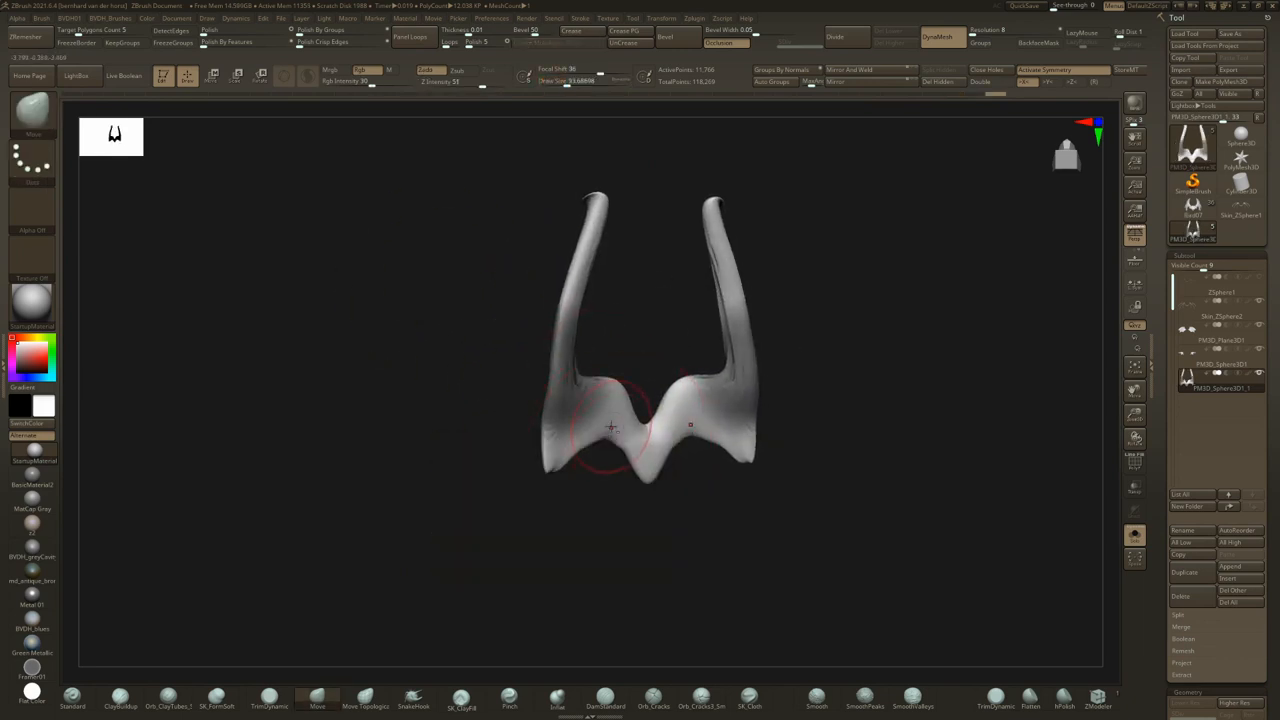
pyautogui.moveTo(610, 425); pyautogui.dragTo(620, 455)
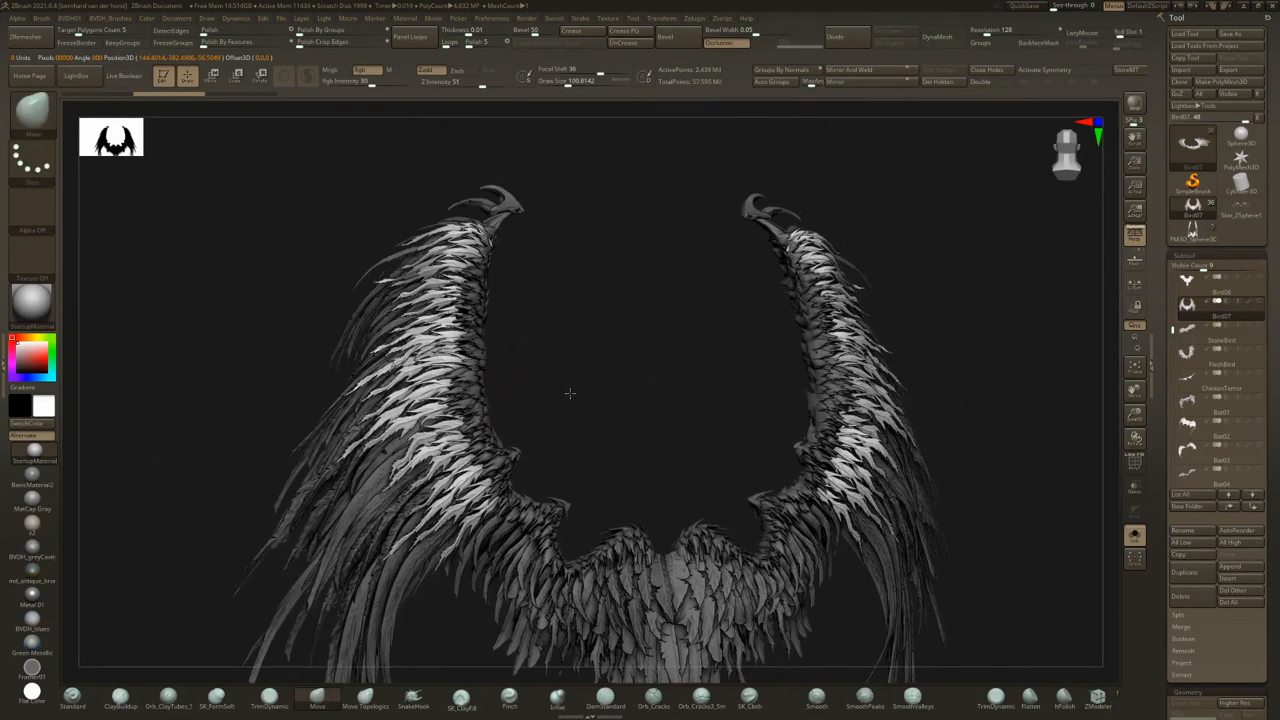
# Orbit the feathered bird wings slightly to show the layered feathers at an angle.
pyautogui.moveTo(570, 393); pyautogui.dragTo(581, 398)
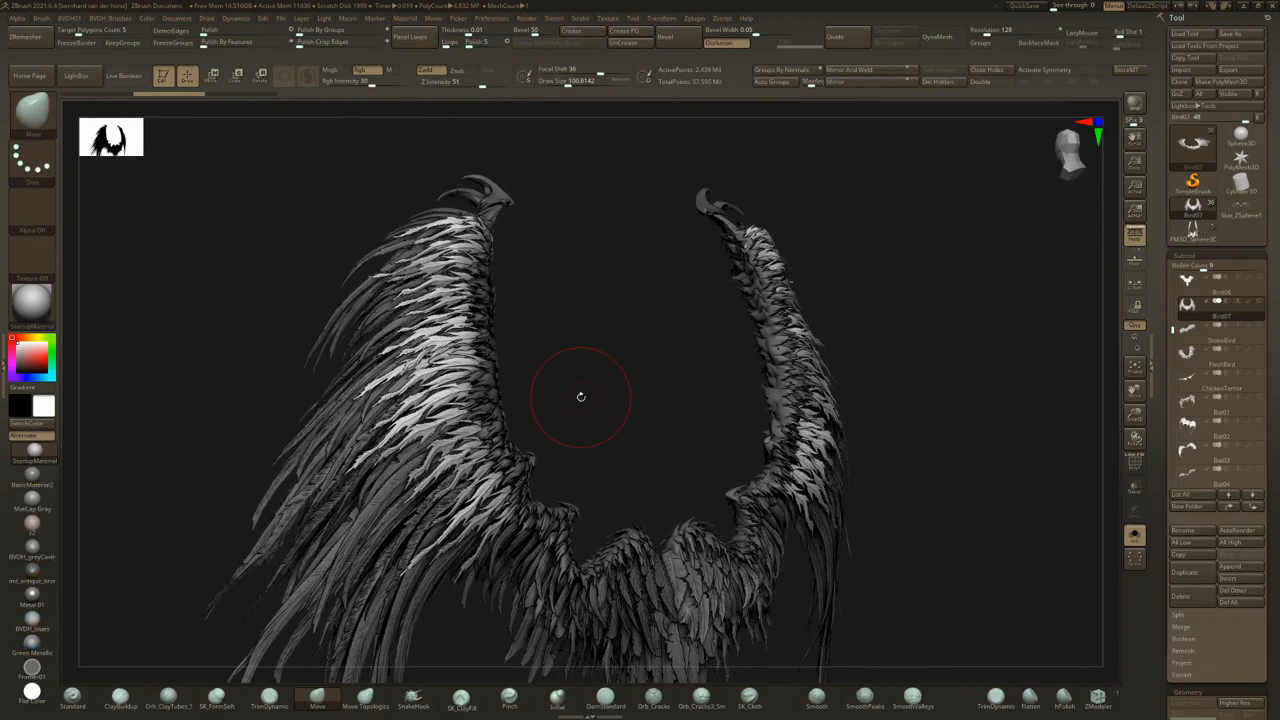
pyautogui.moveTo(515, 237)
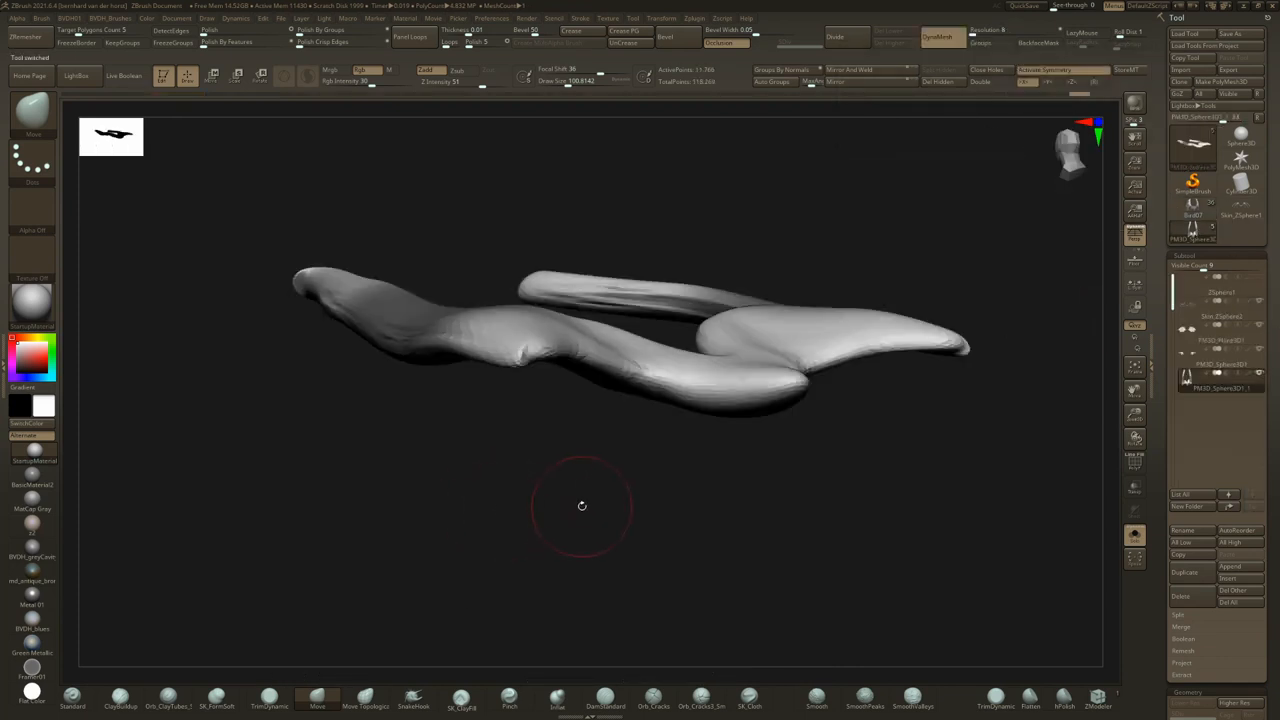
pyautogui.moveTo(582, 505); pyautogui.dragTo(574, 300)
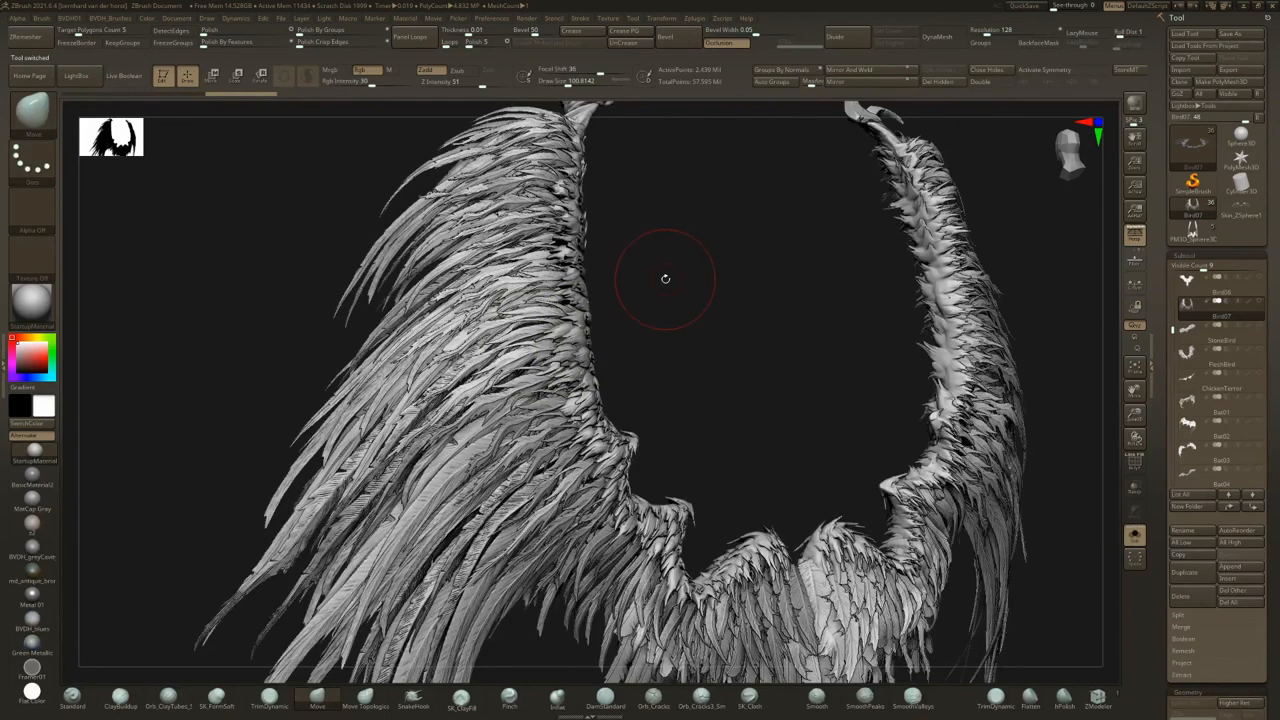
pyautogui.moveTo(665, 280); pyautogui.dragTo(585, 380)
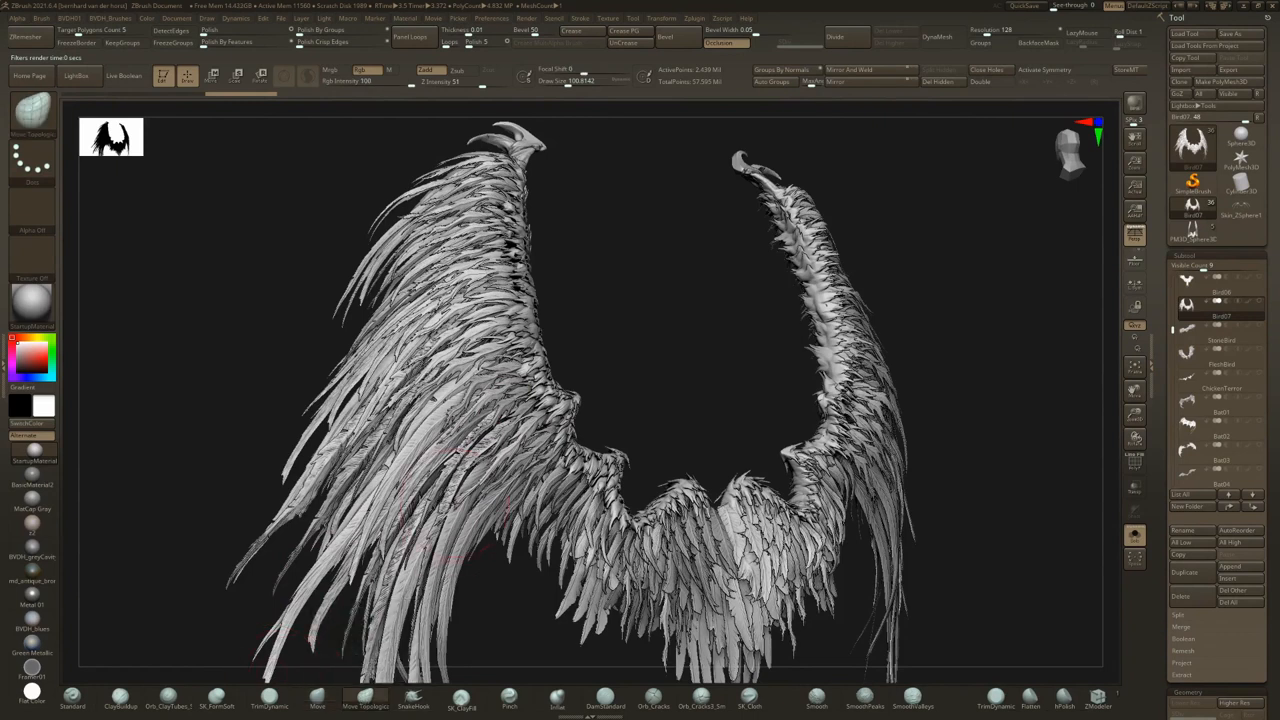
pyautogui.moveTo(318, 700)
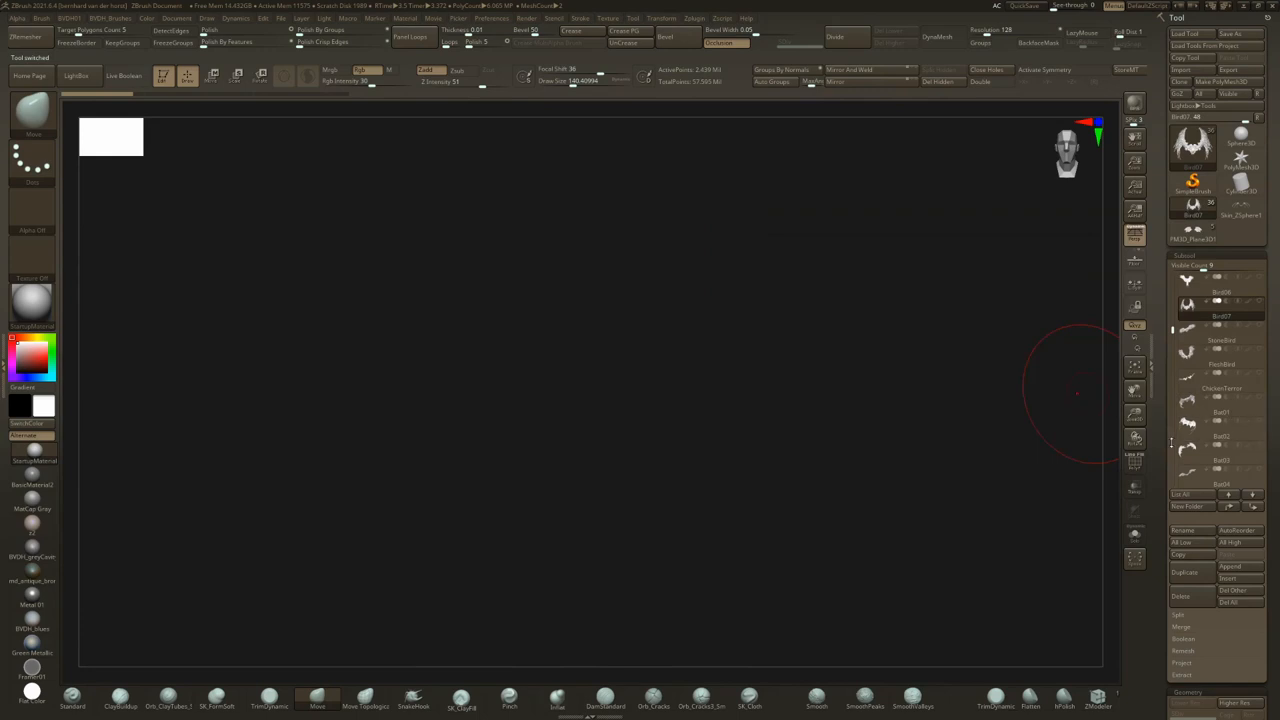
# Draw the Bat03 model on the canvas and turn it to show the membrane wing pair from the front.
pyautogui.click(1220, 460)
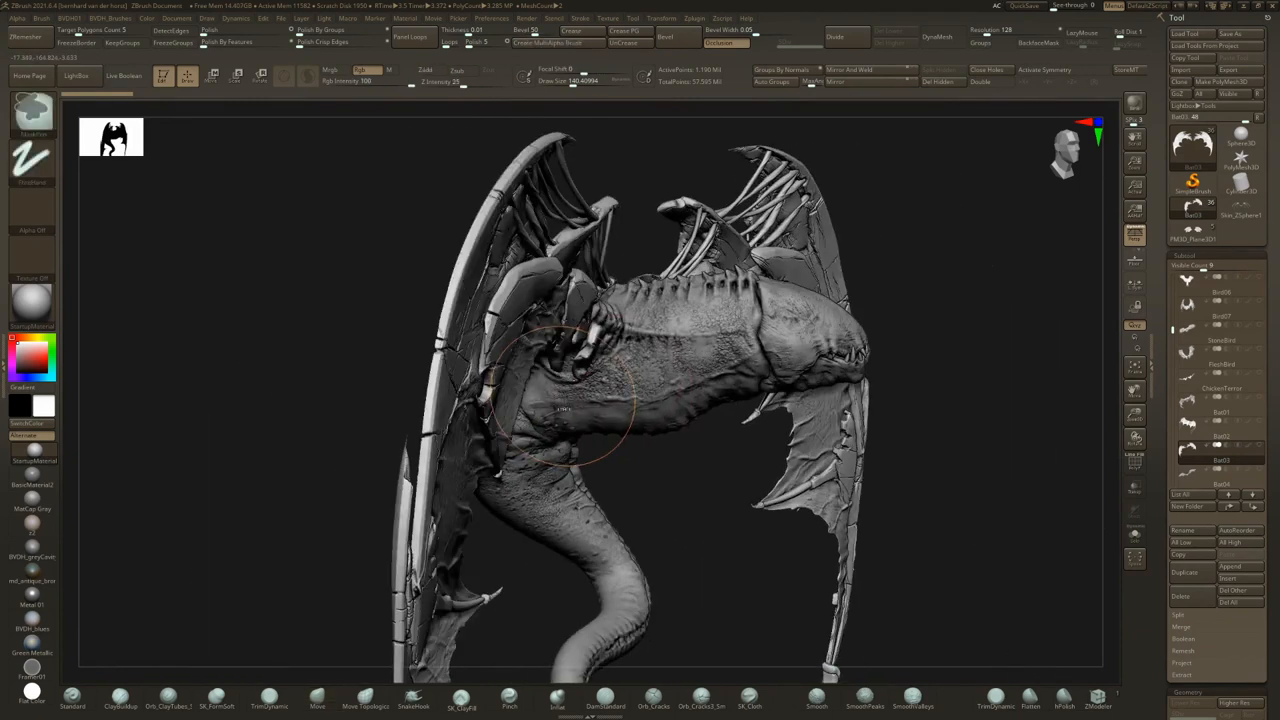
pyautogui.moveTo(560, 410); pyautogui.dragTo(685, 430)
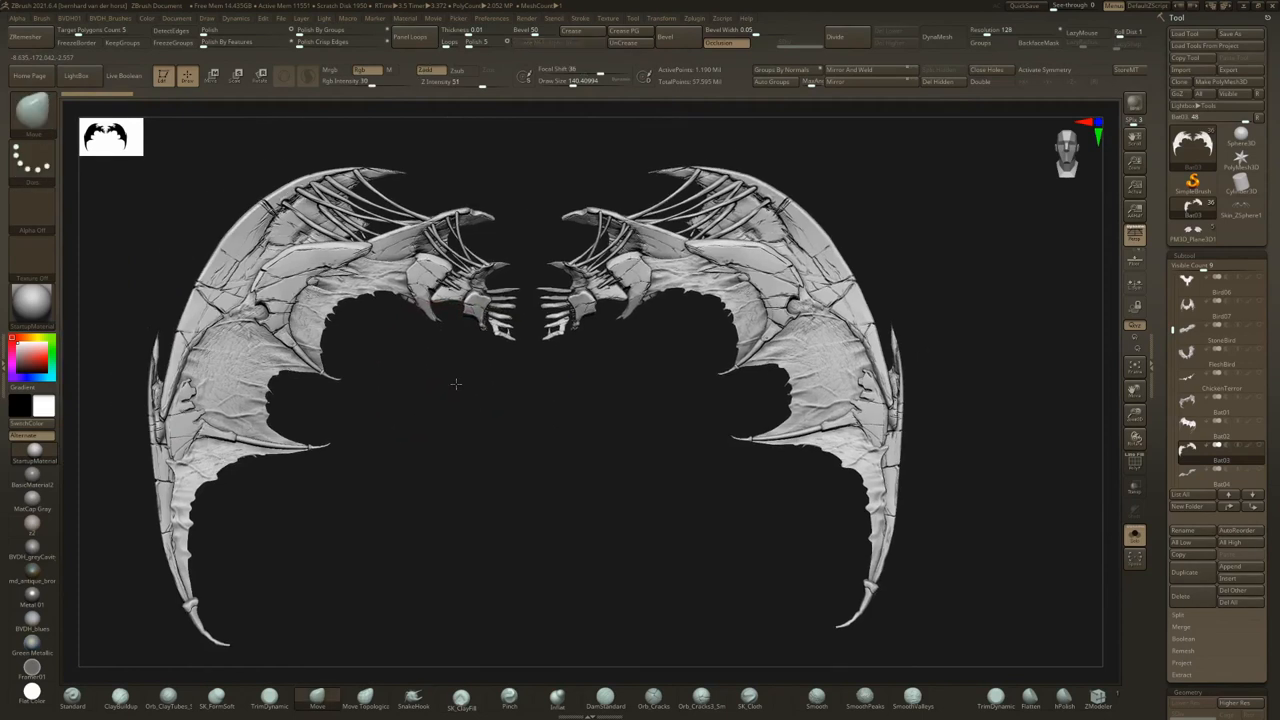
pyautogui.moveTo(455, 384); pyautogui.dragTo(540, 358)
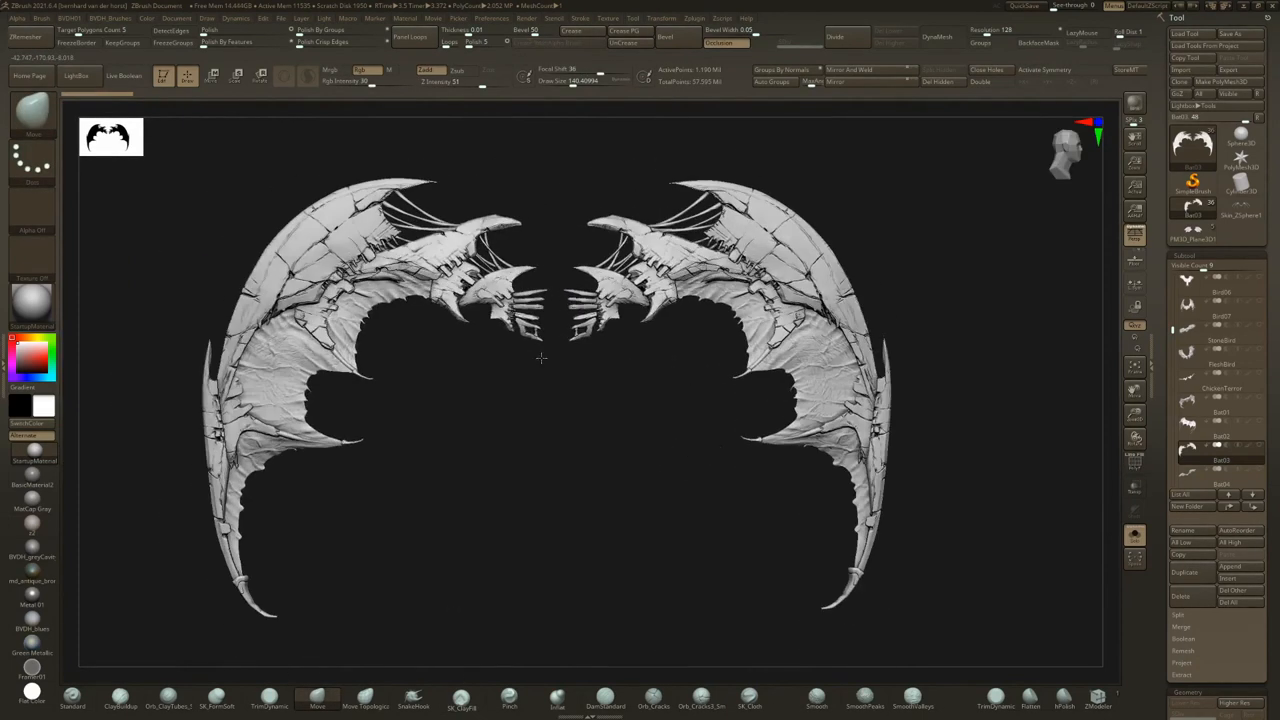
pyautogui.moveTo(540, 360); pyautogui.dragTo(575, 385)
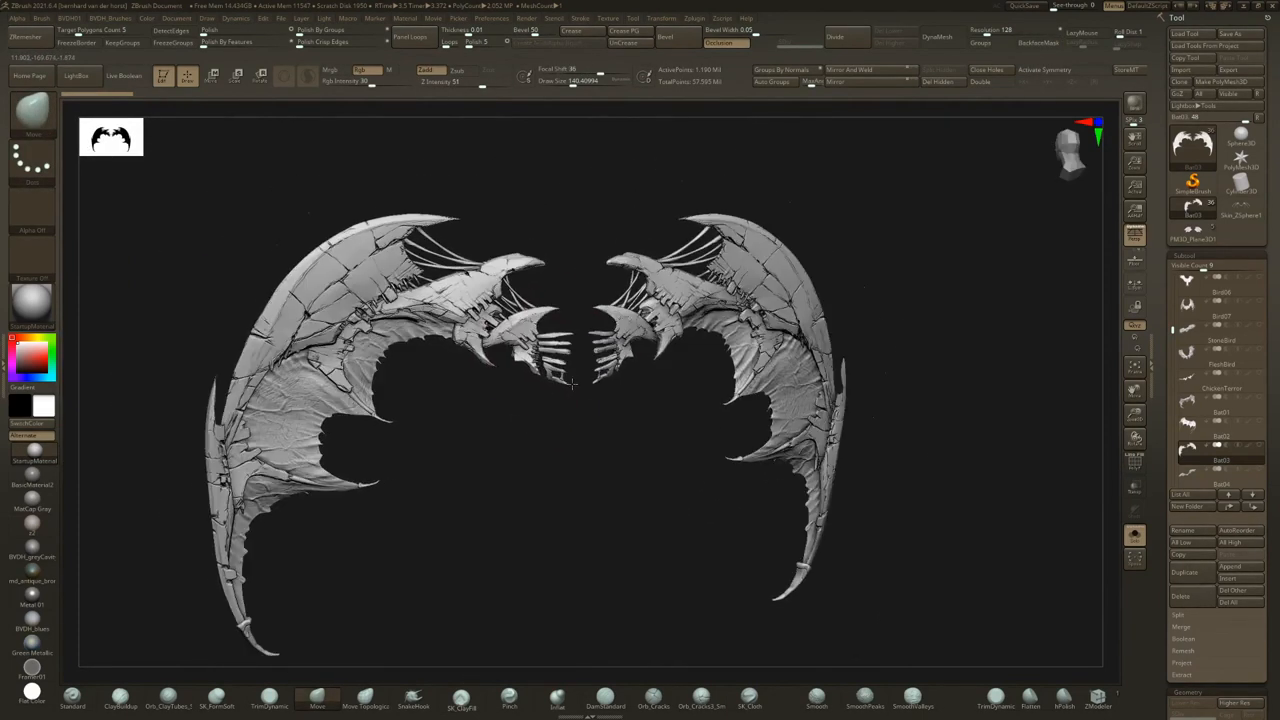
pyautogui.click(573, 385)
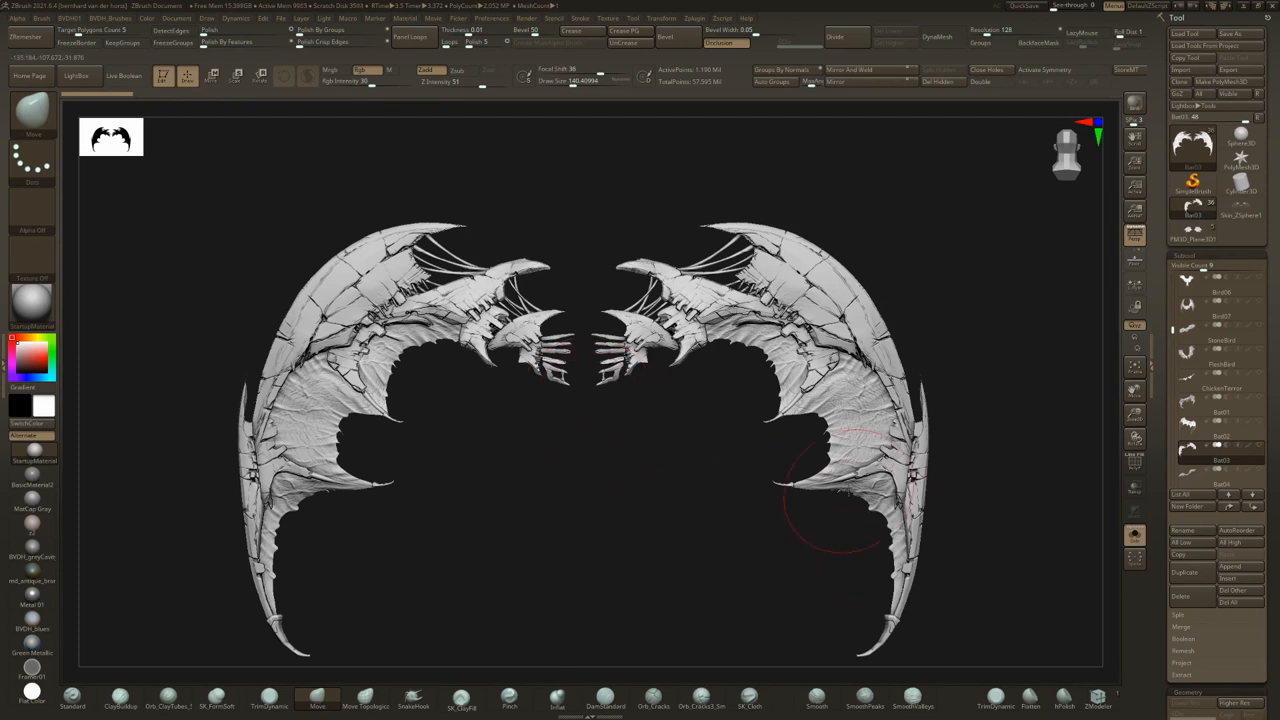
pyautogui.moveTo(682, 503)
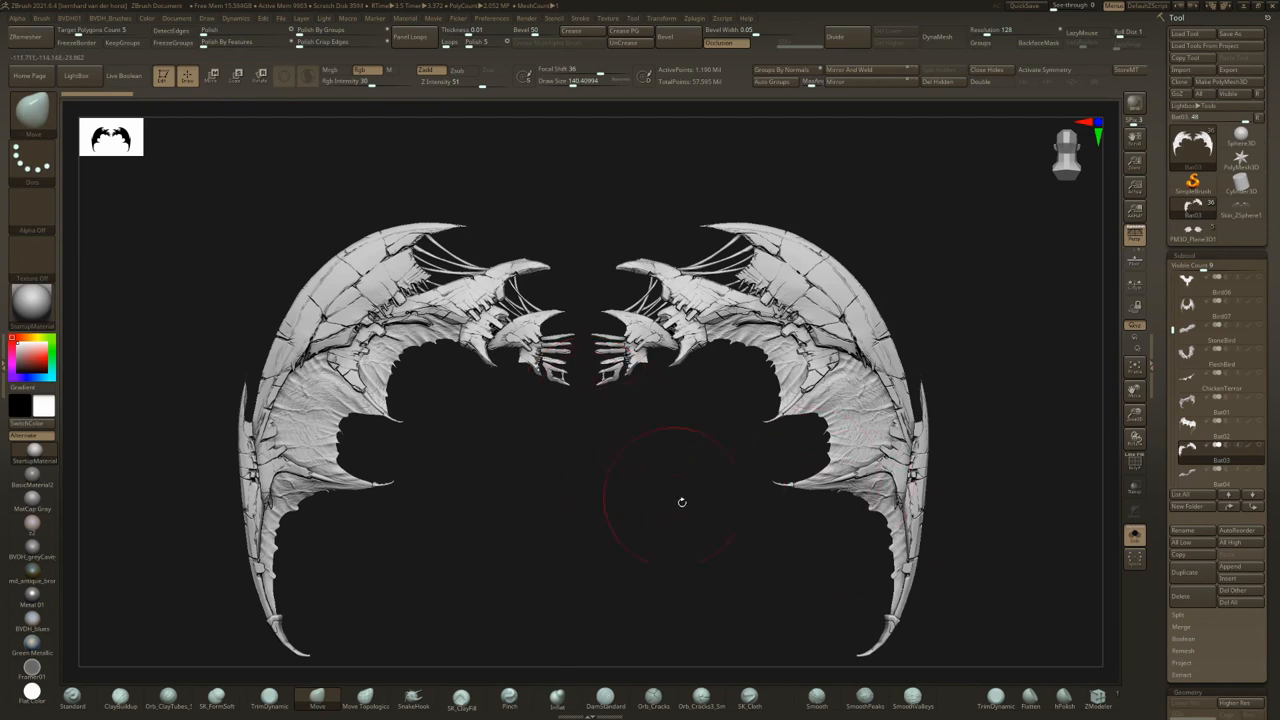